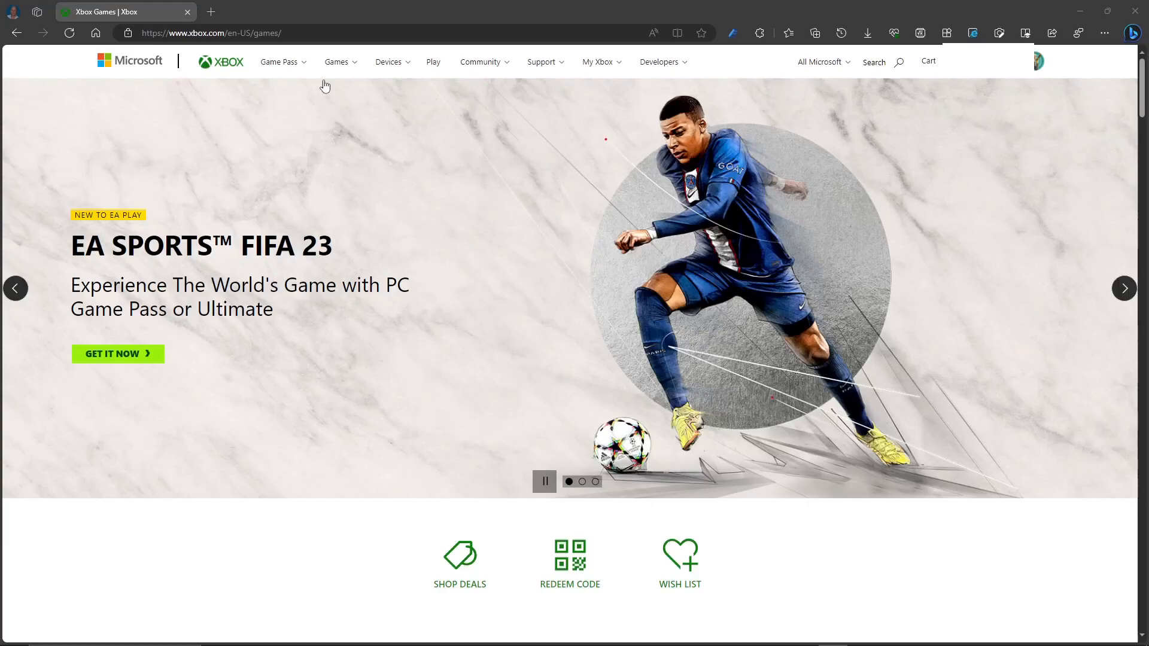
Go from Xbox.com's Game Pass menu to PC Game Pass and download the Xbox app.
click(279, 62)
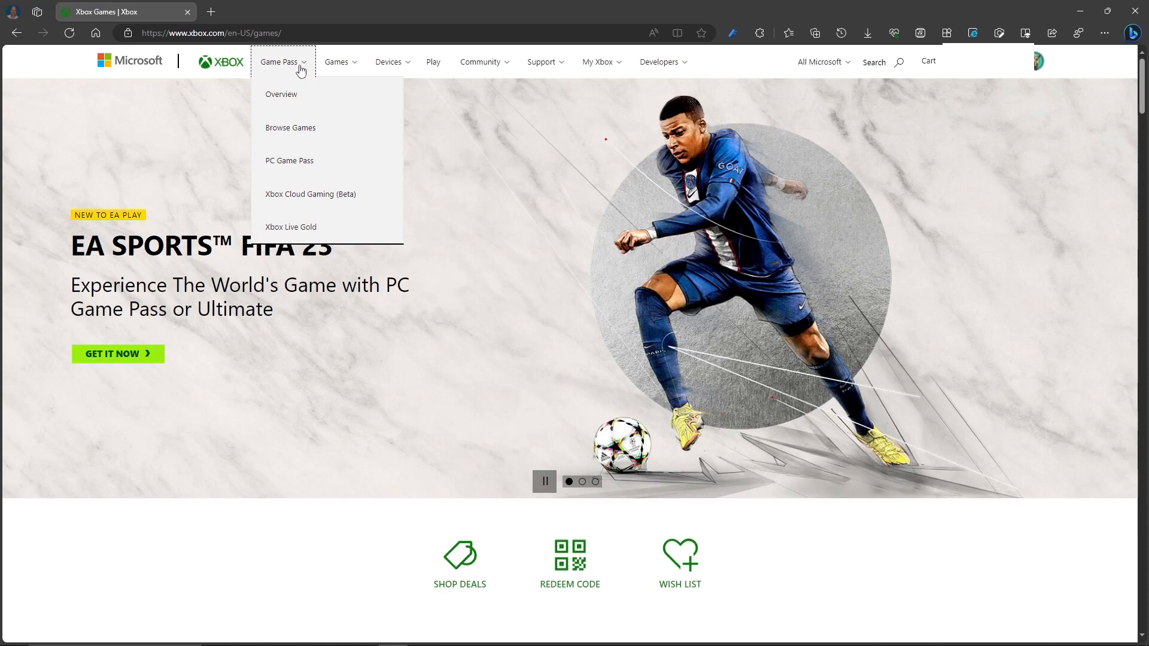
mouse_move(288, 160)
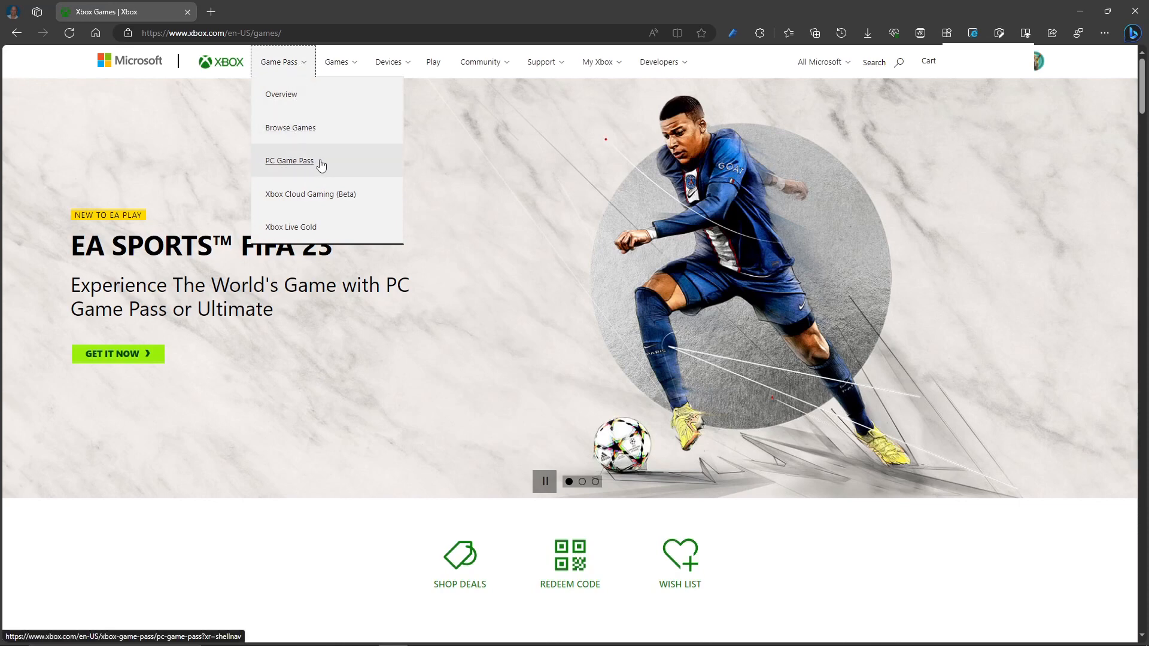
click(288, 160)
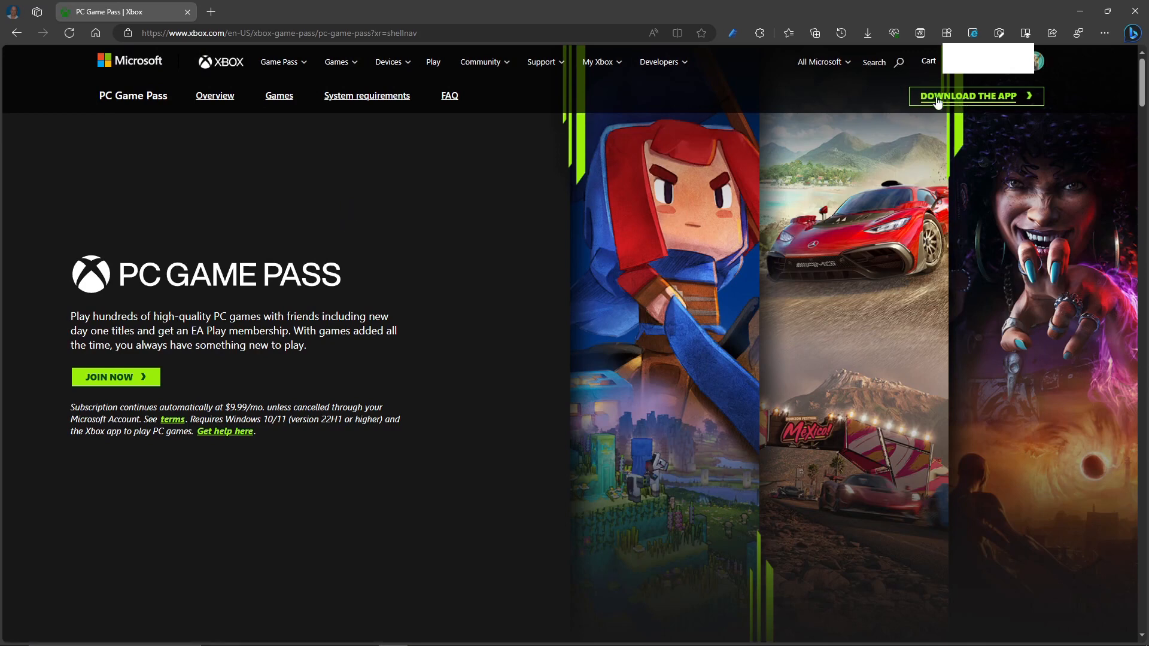
click(975, 95)
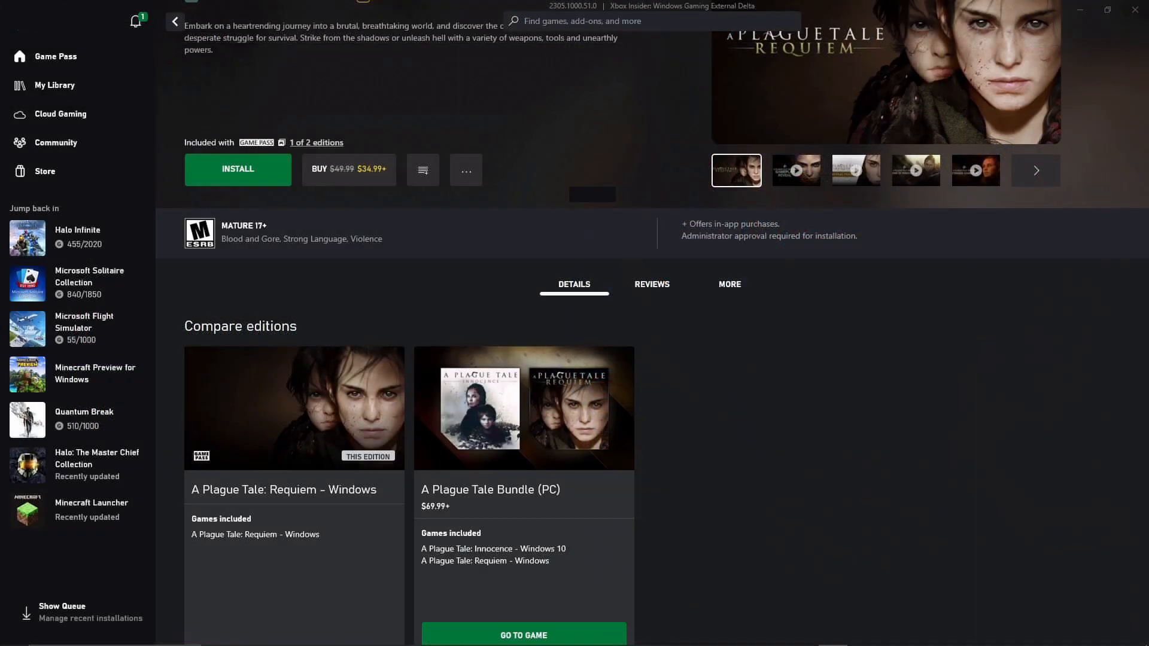
mouse_move(251, 170)
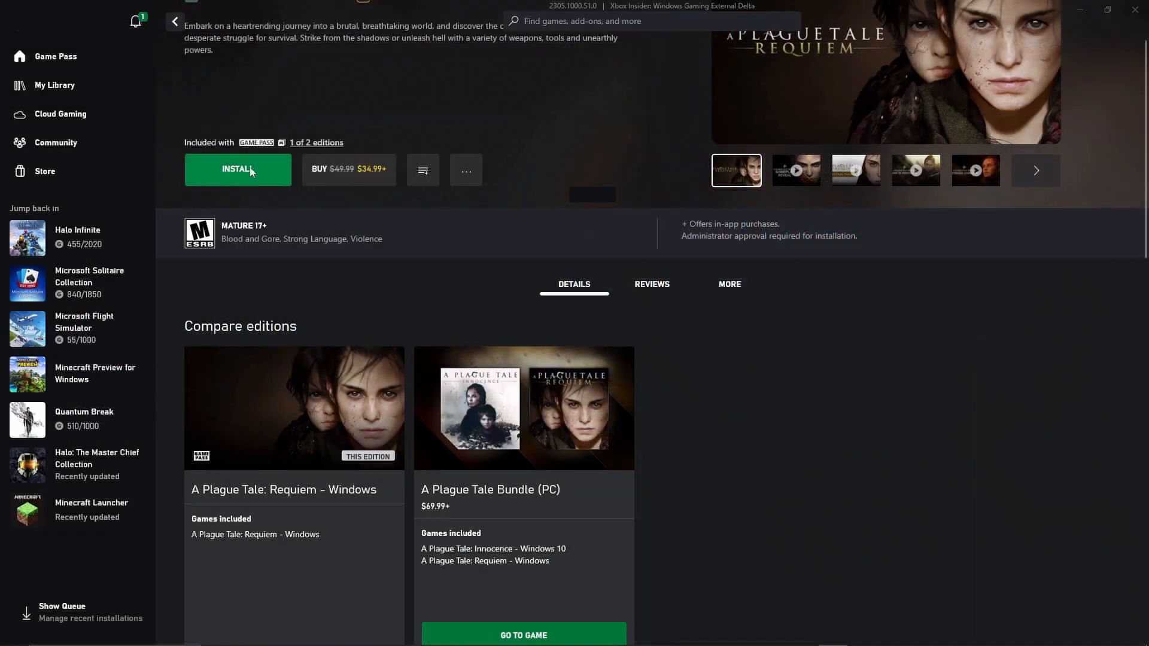
mouse_move(301, 137)
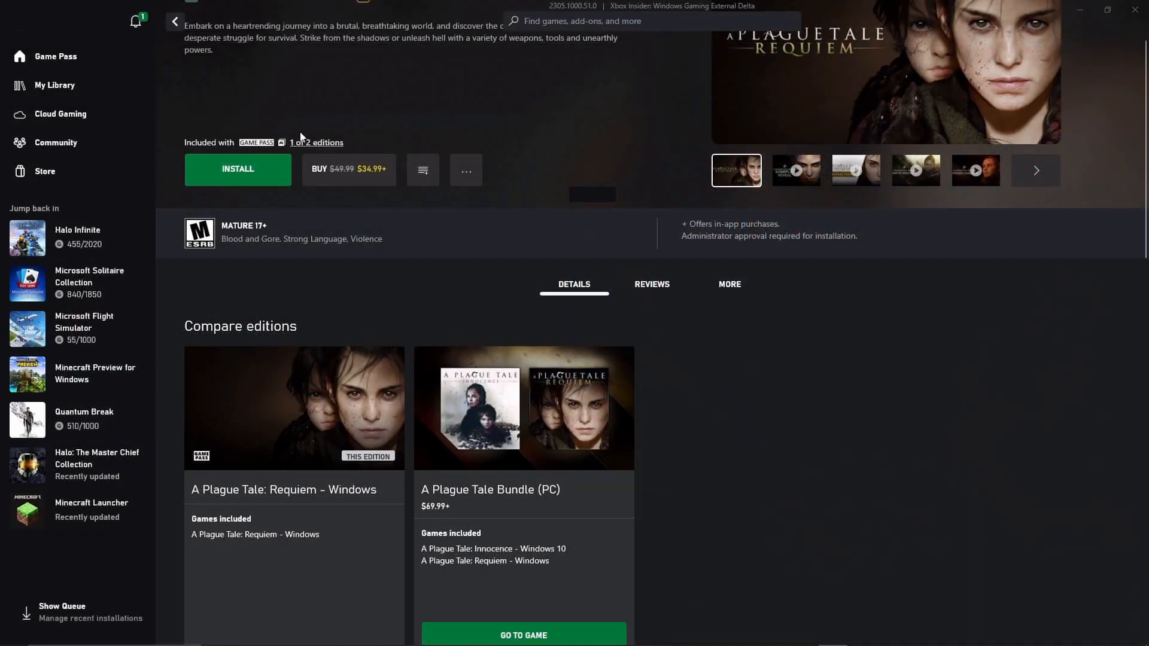
Start installing A Plague Tale: Requiem from its store page to see the install options.
click(237, 169)
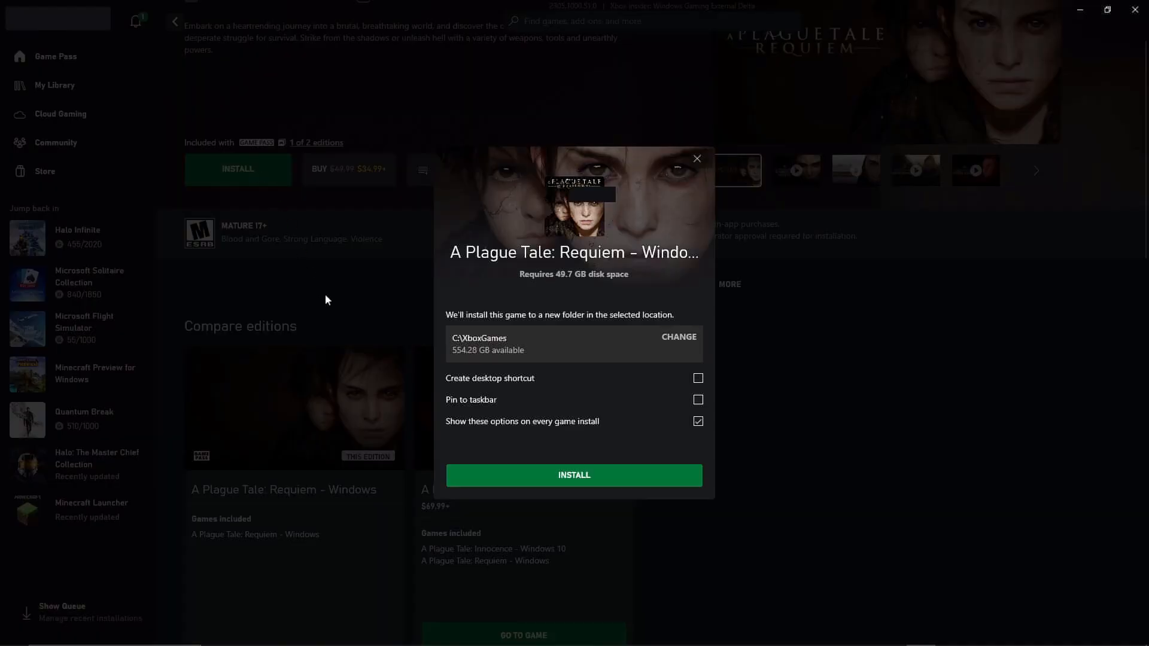
mouse_move(463, 347)
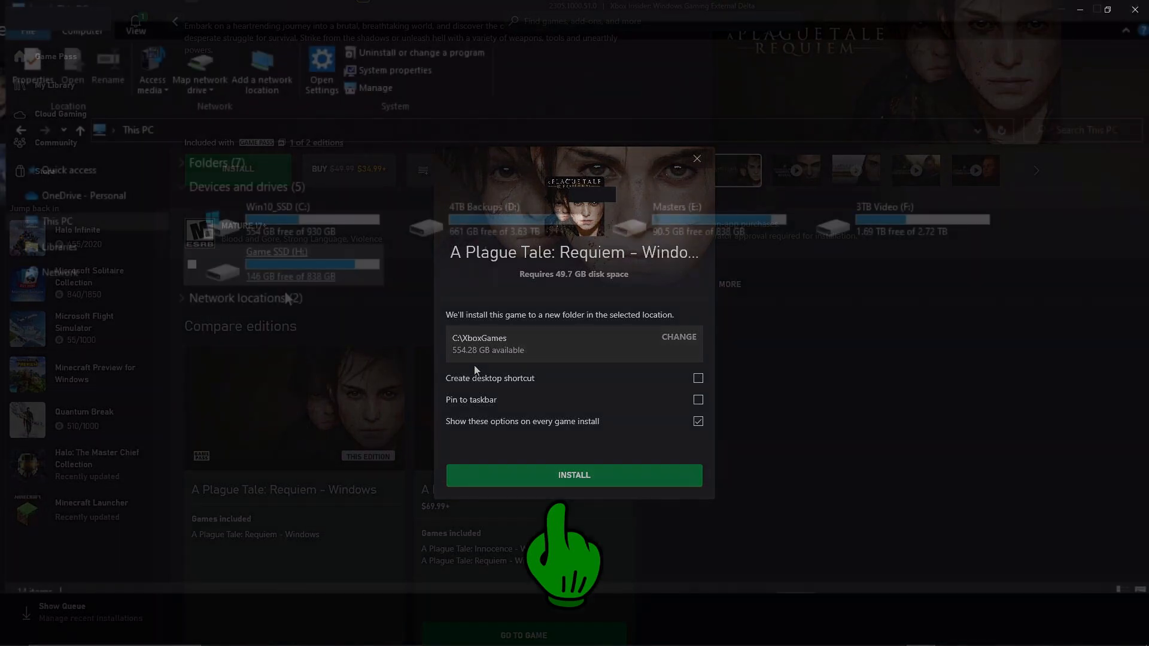
click(696, 158)
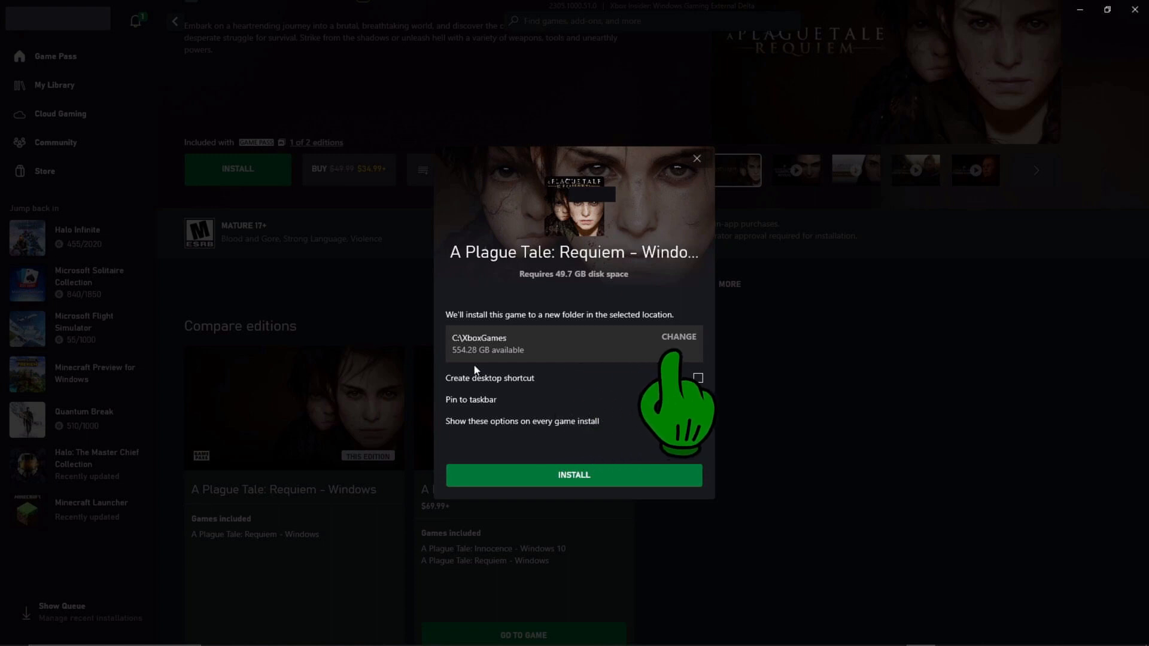
Open This PC in File Explorer, move the window lower, and open Game SSD (H:).
click(677, 338)
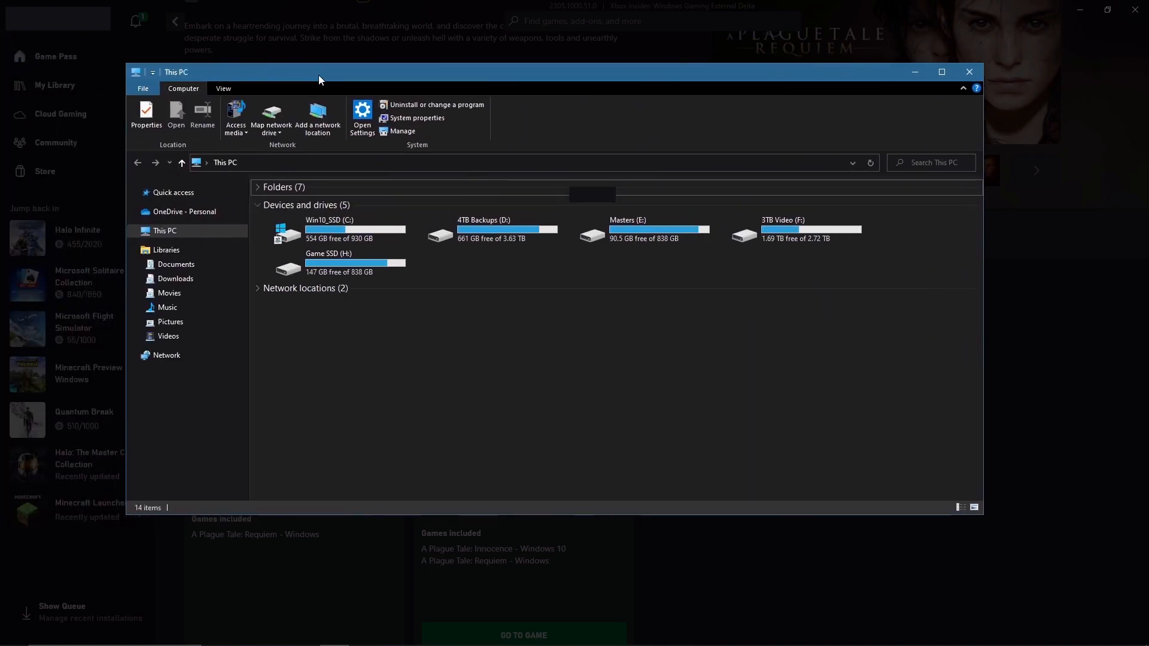
drag(319, 72, 319, 95)
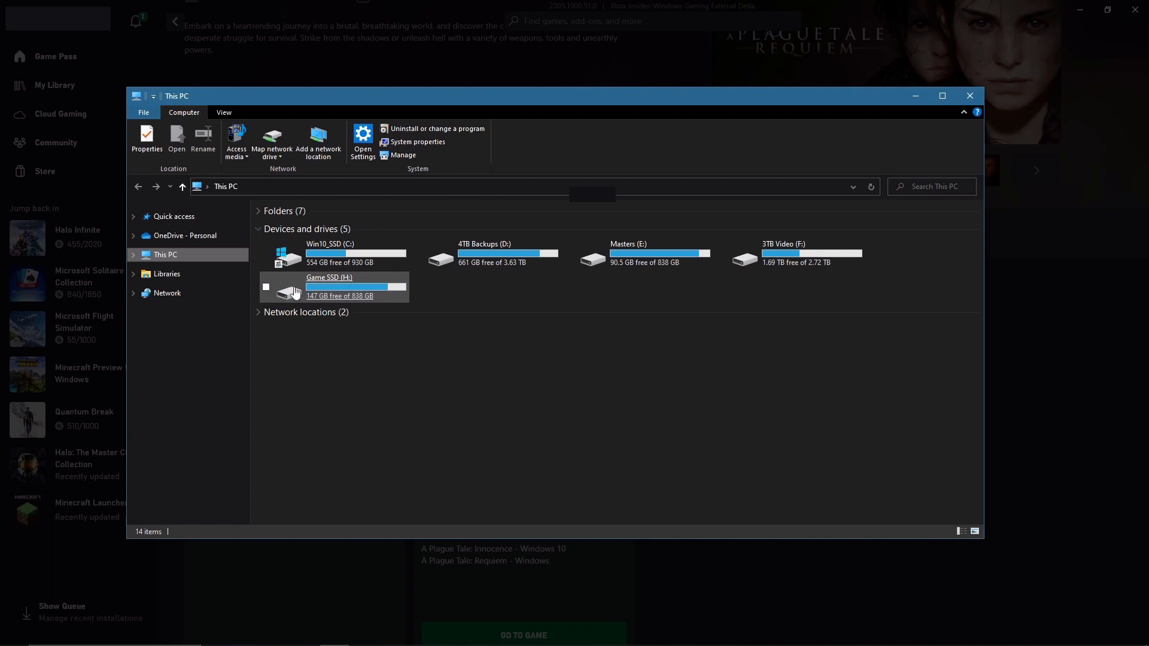
double_click(331, 286)
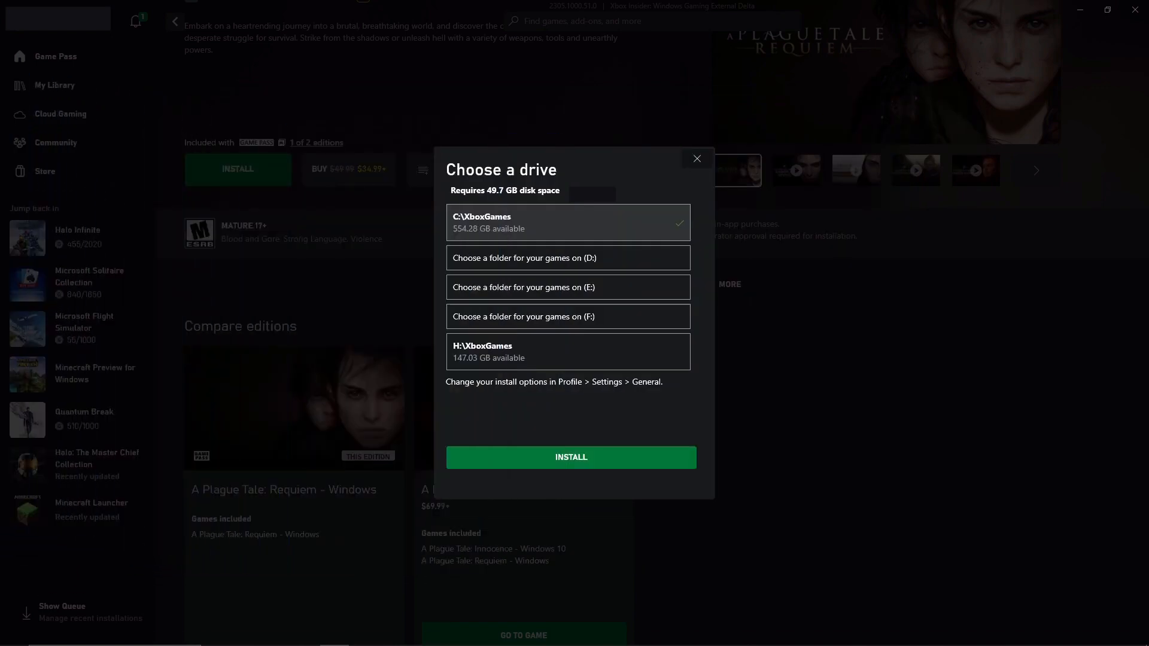
mouse_move(622, 323)
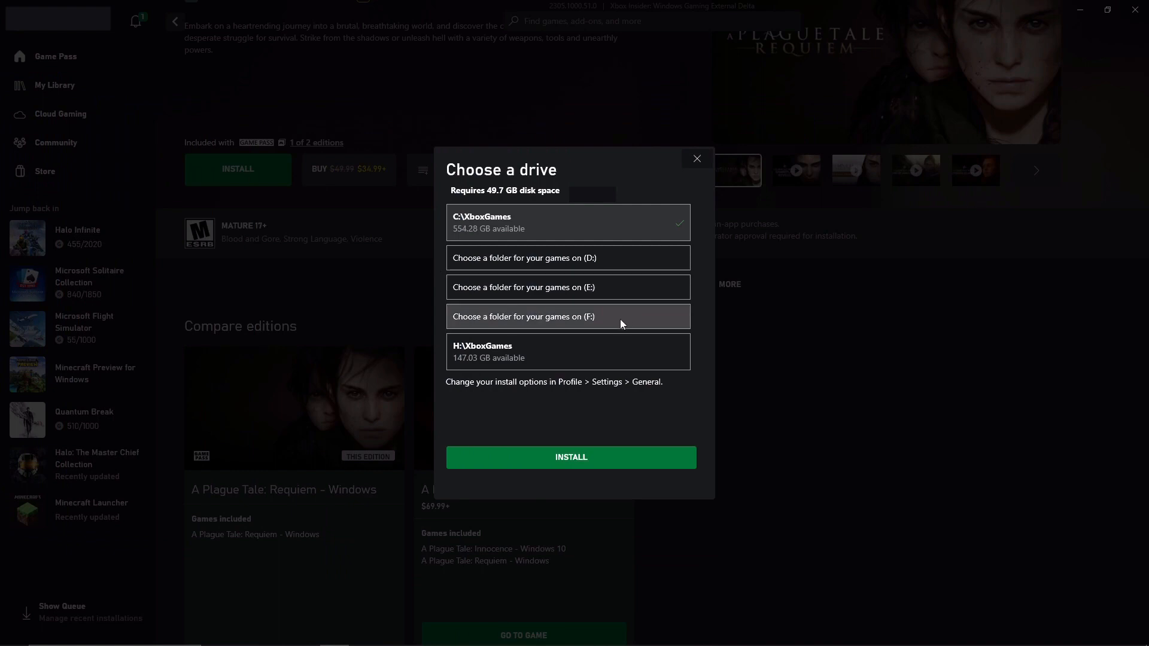
mouse_move(483, 351)
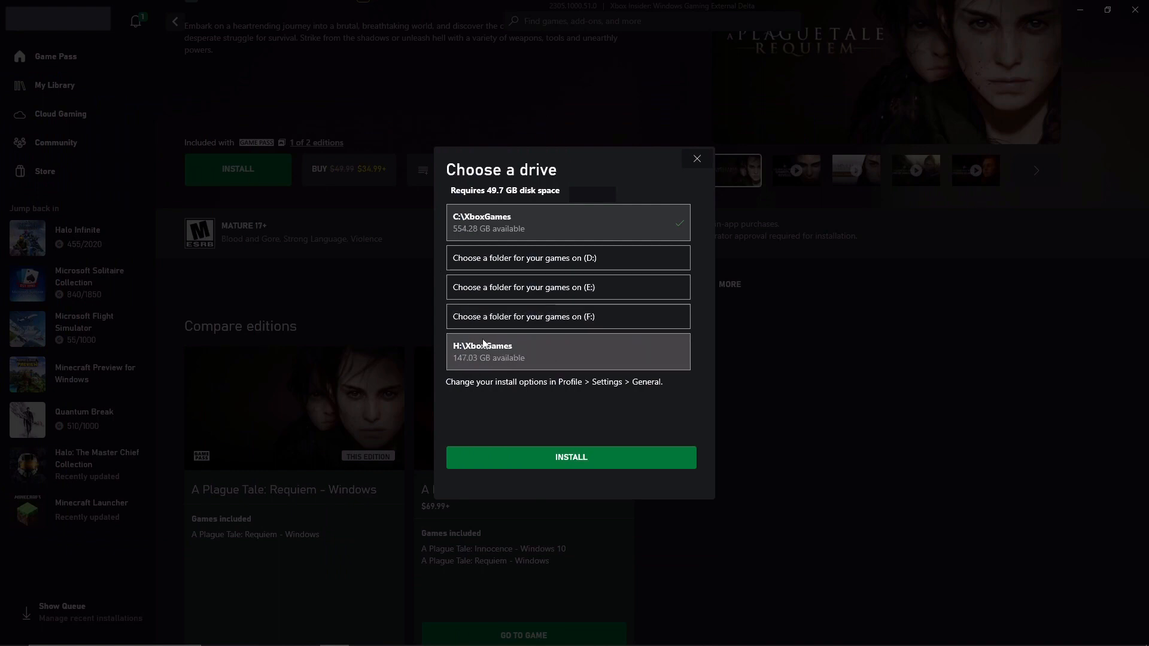
mouse_move(482, 352)
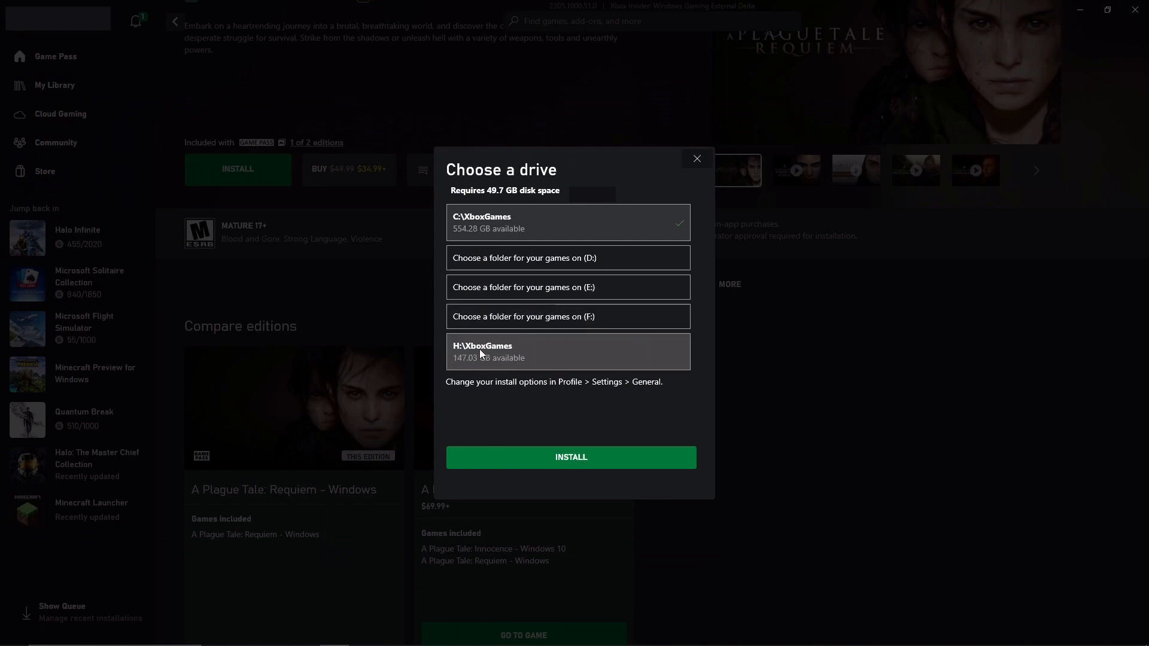
Choose H:\XboxGames as the install drive for A Plague Tale: Requiem.
click(568, 351)
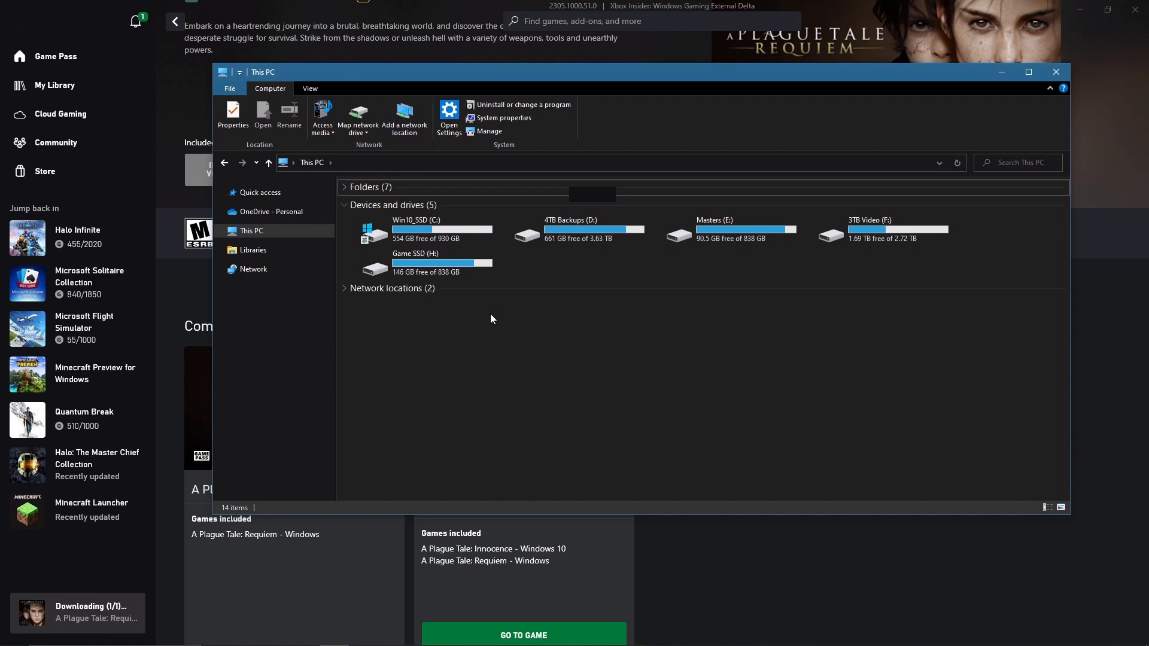
mouse_move(579, 270)
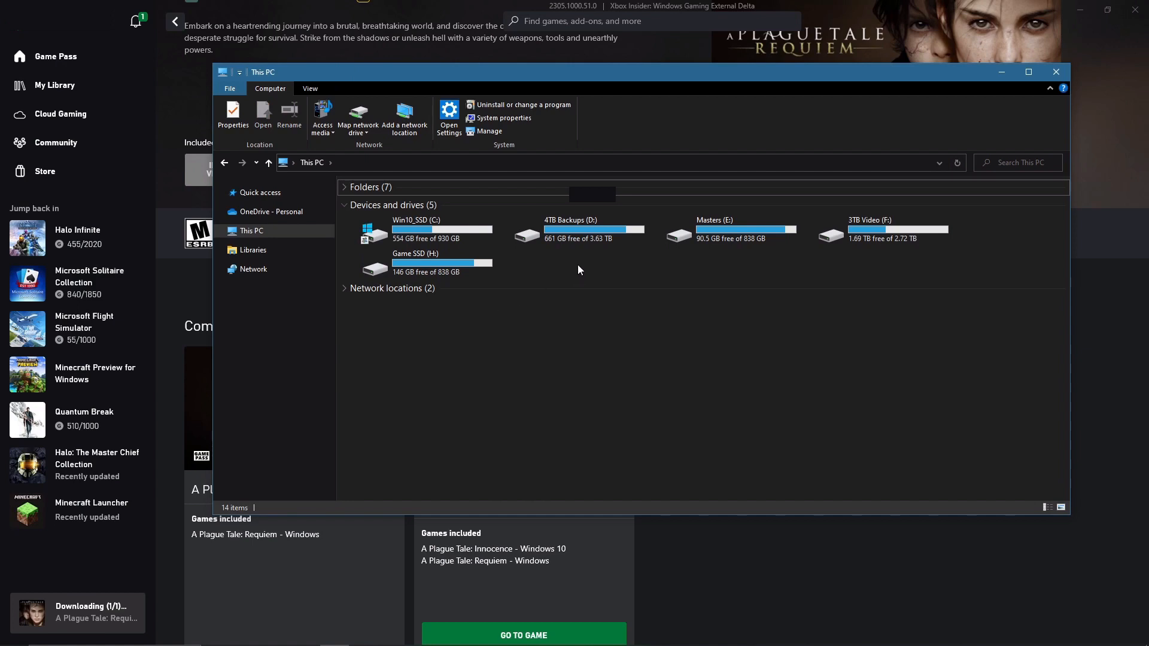
Refresh the This PC drive list from its right-click menu.
right_click(578, 270)
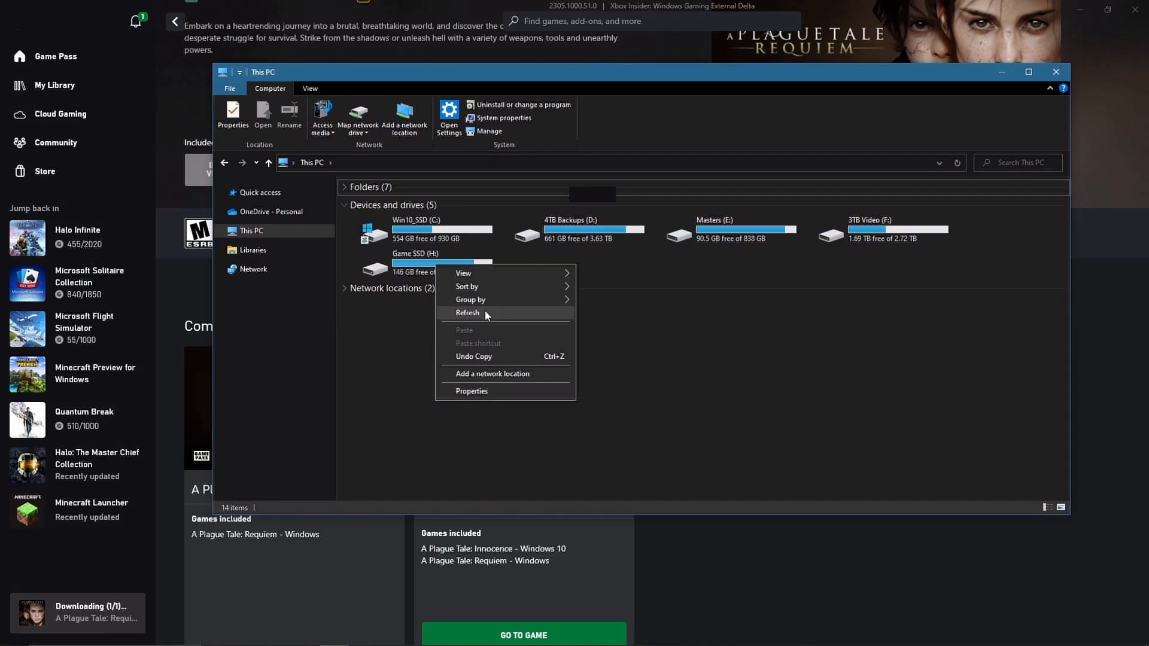
click(466, 313)
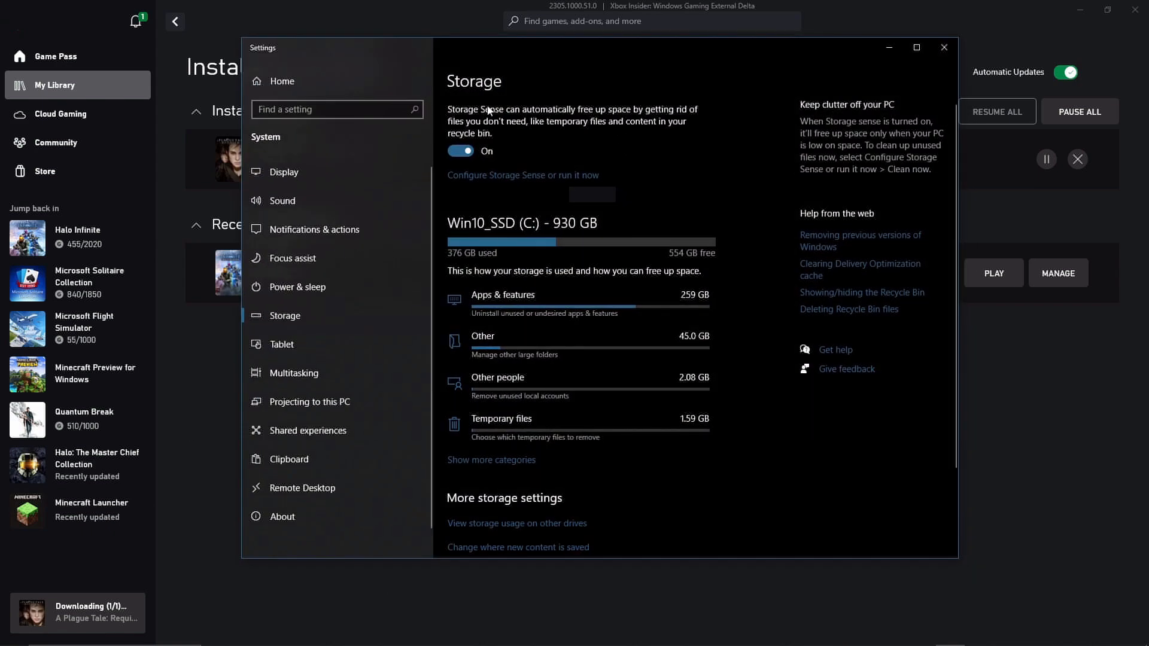
mouse_move(502, 187)
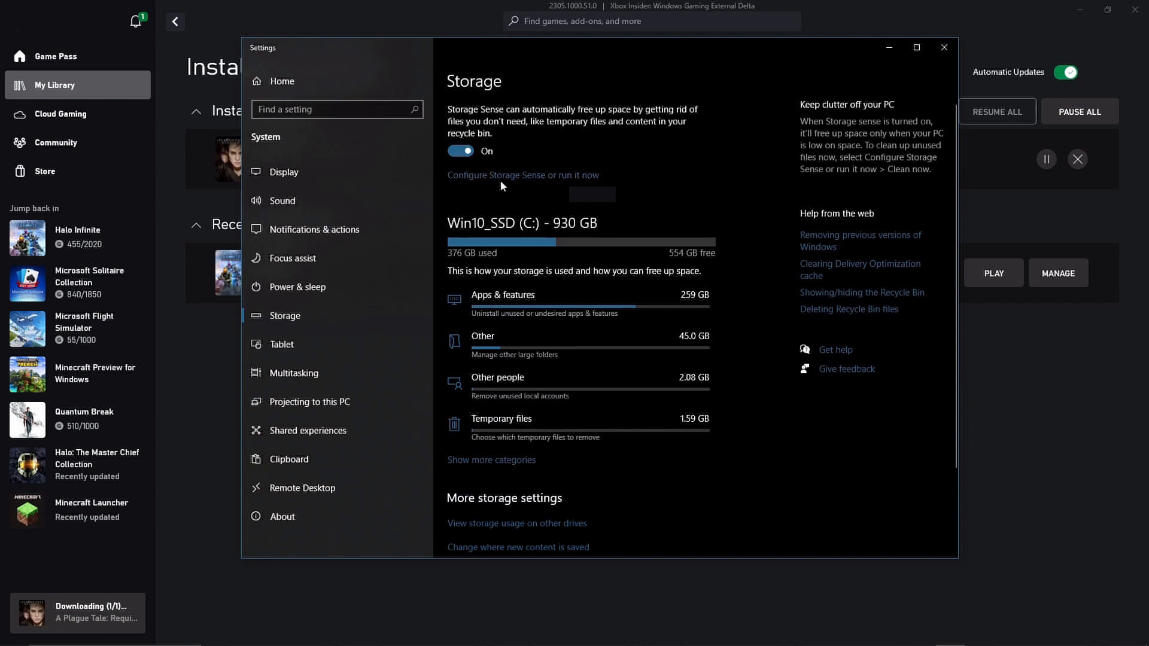
mouse_move(593, 265)
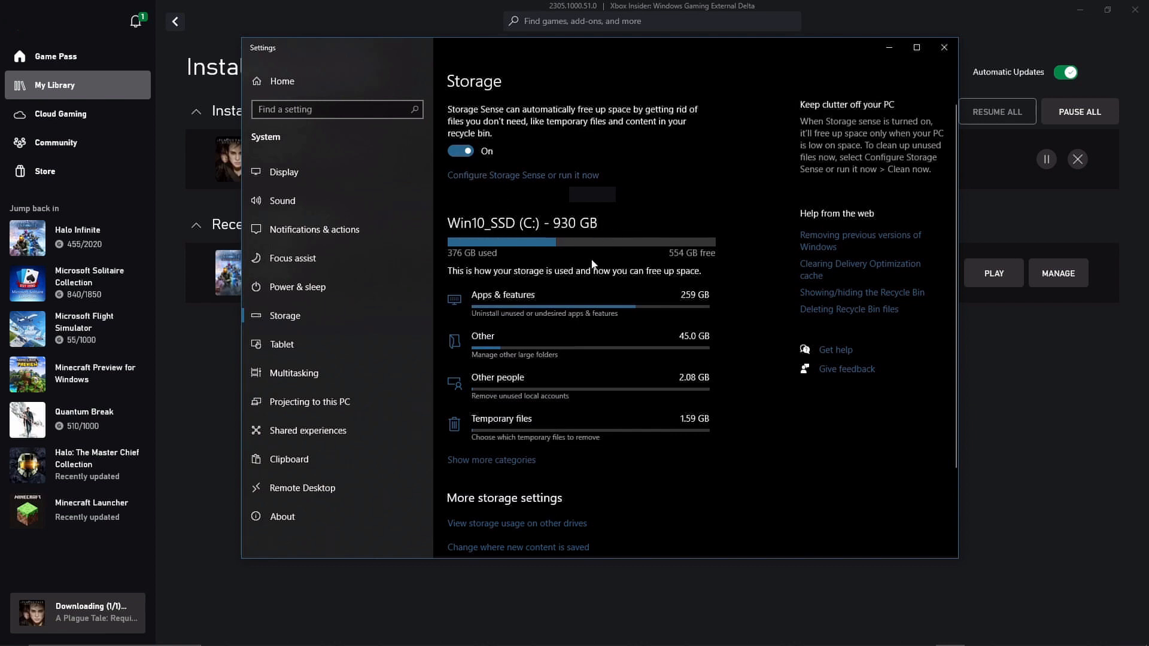
mouse_move(539, 400)
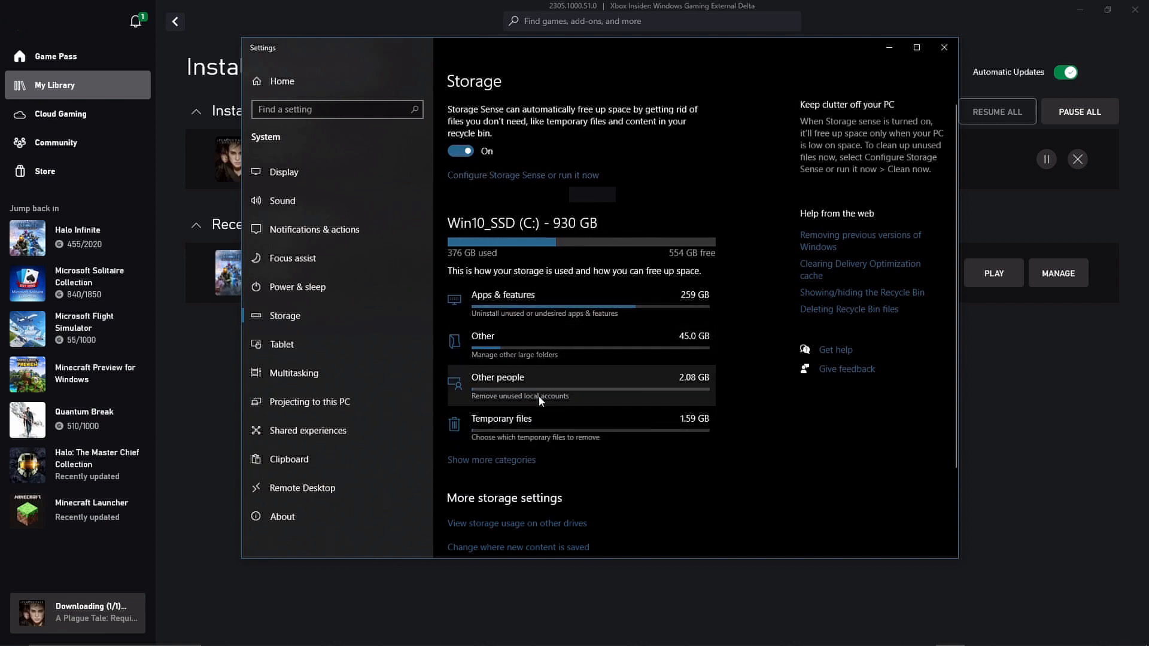
mouse_move(491, 527)
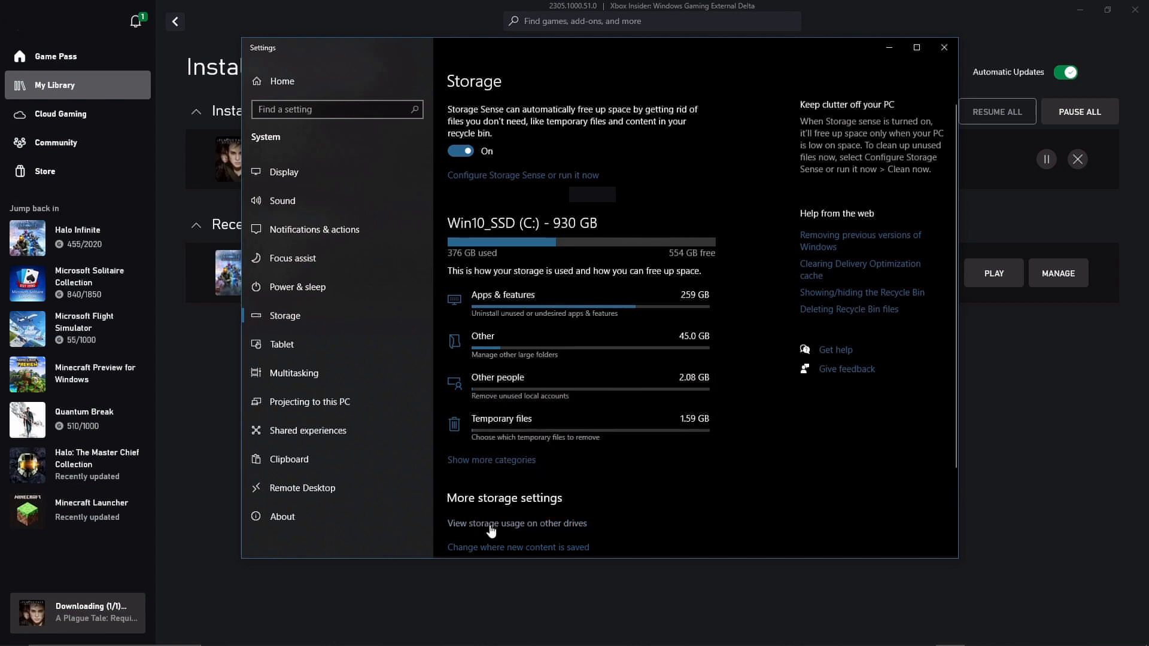
Show storage usage on other drives and view the Game SSD (H:) breakdown.
click(517, 523)
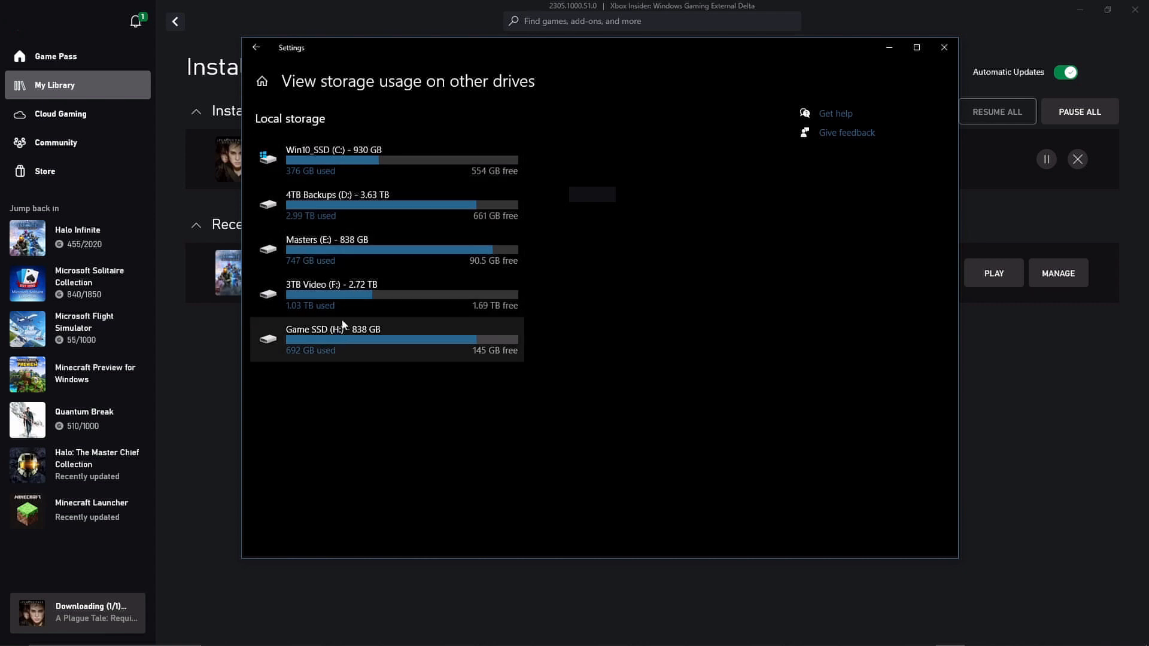
mouse_move(438, 352)
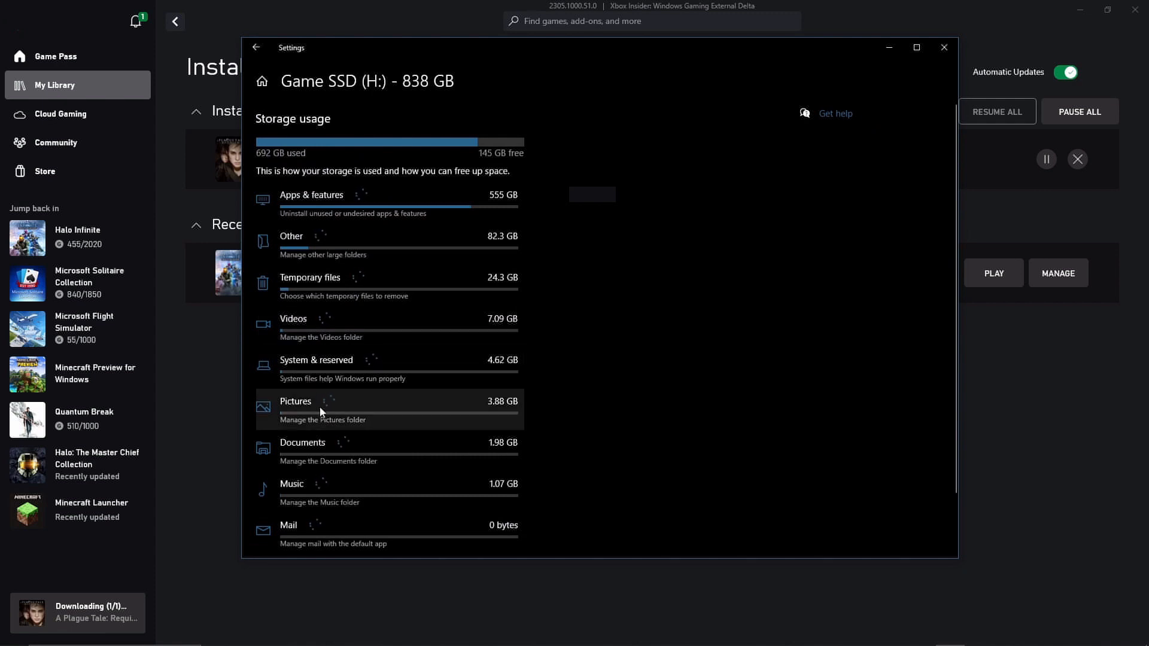
scroll(down, 3)
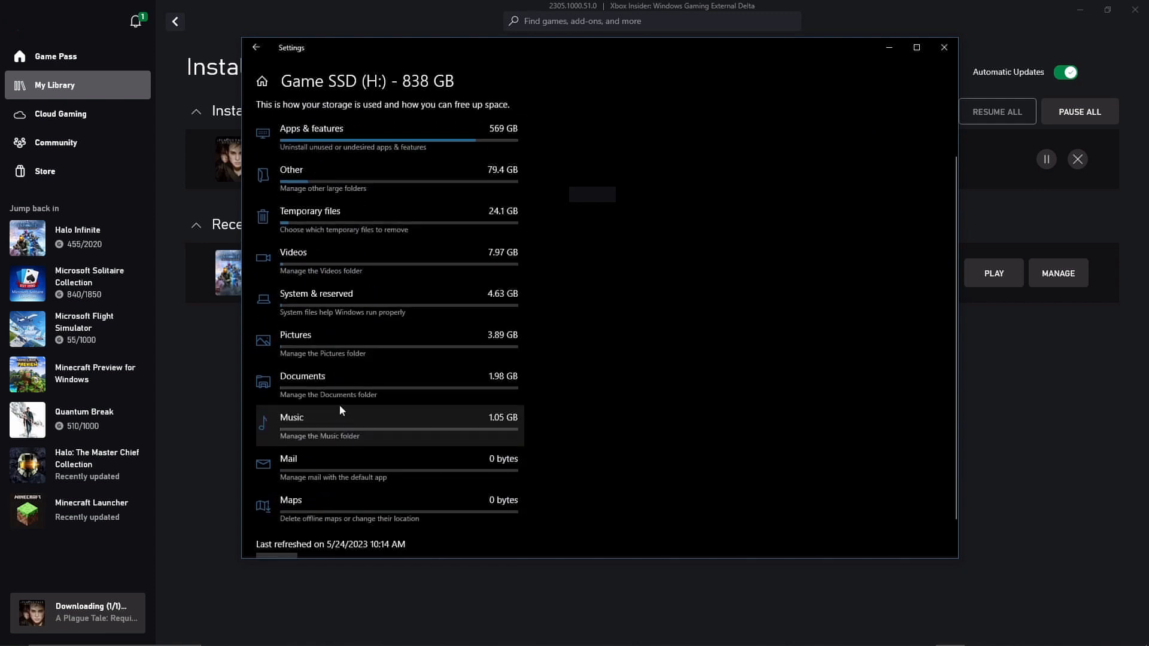
scroll(up, 3)
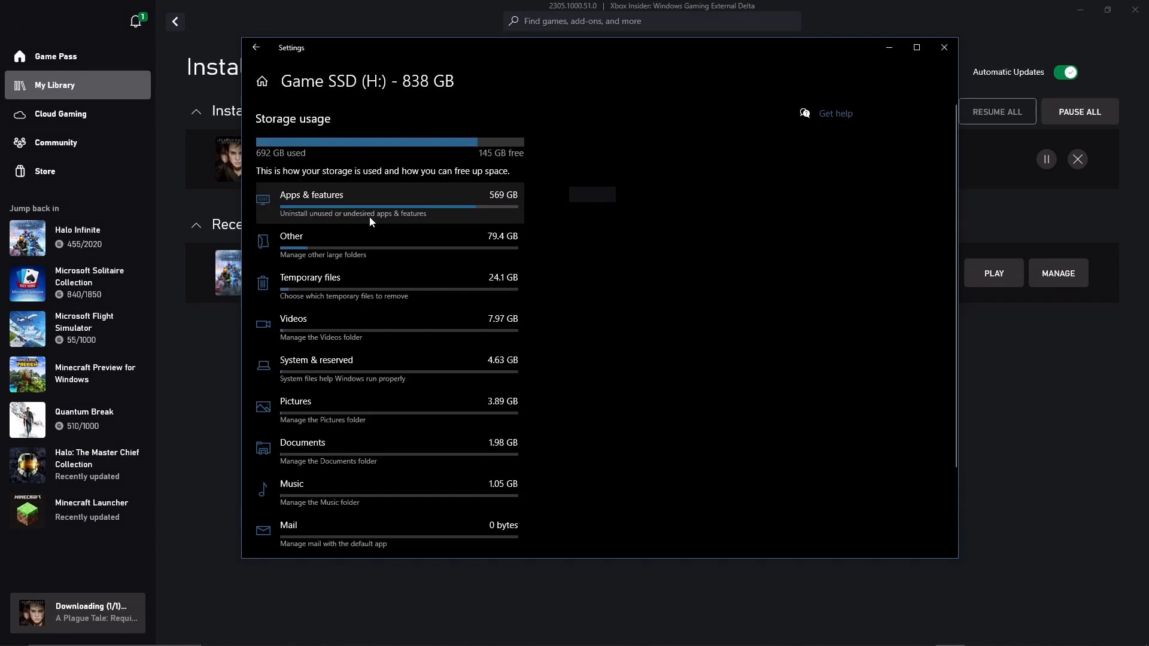
mouse_move(354, 219)
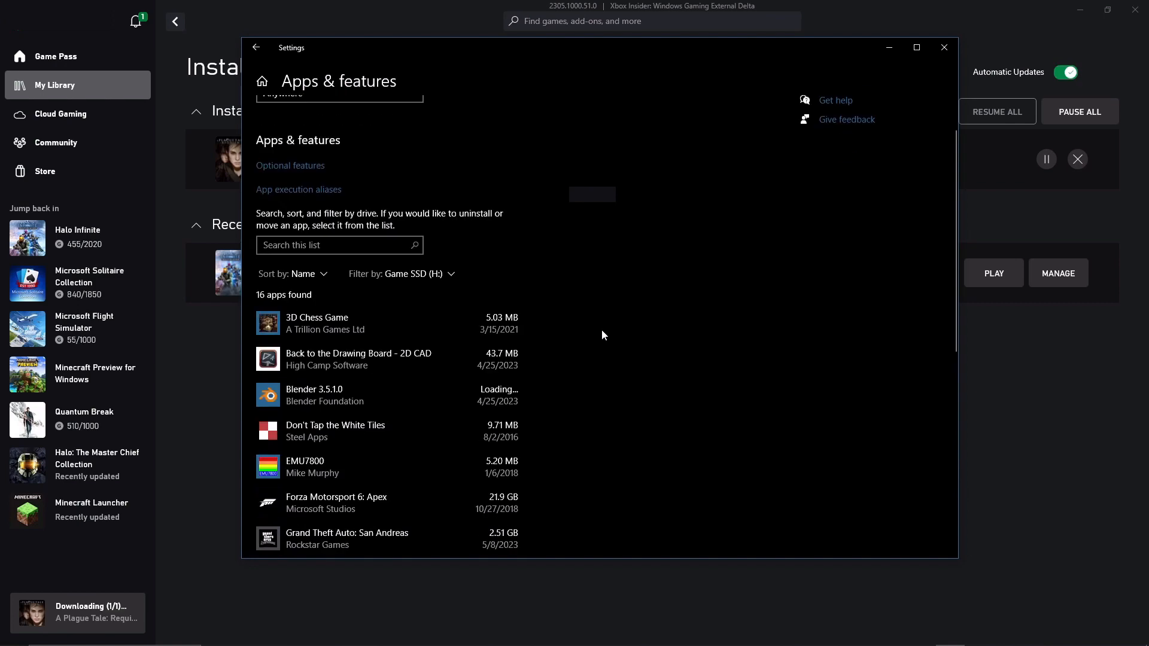
scroll(down, 3)
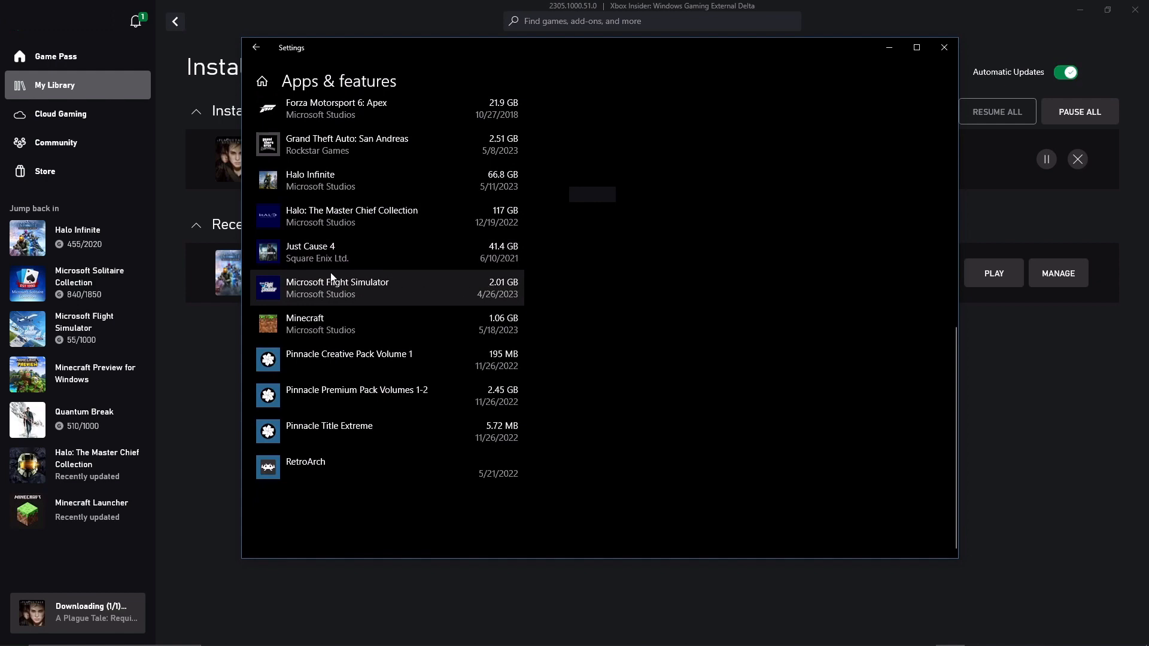
mouse_move(336, 216)
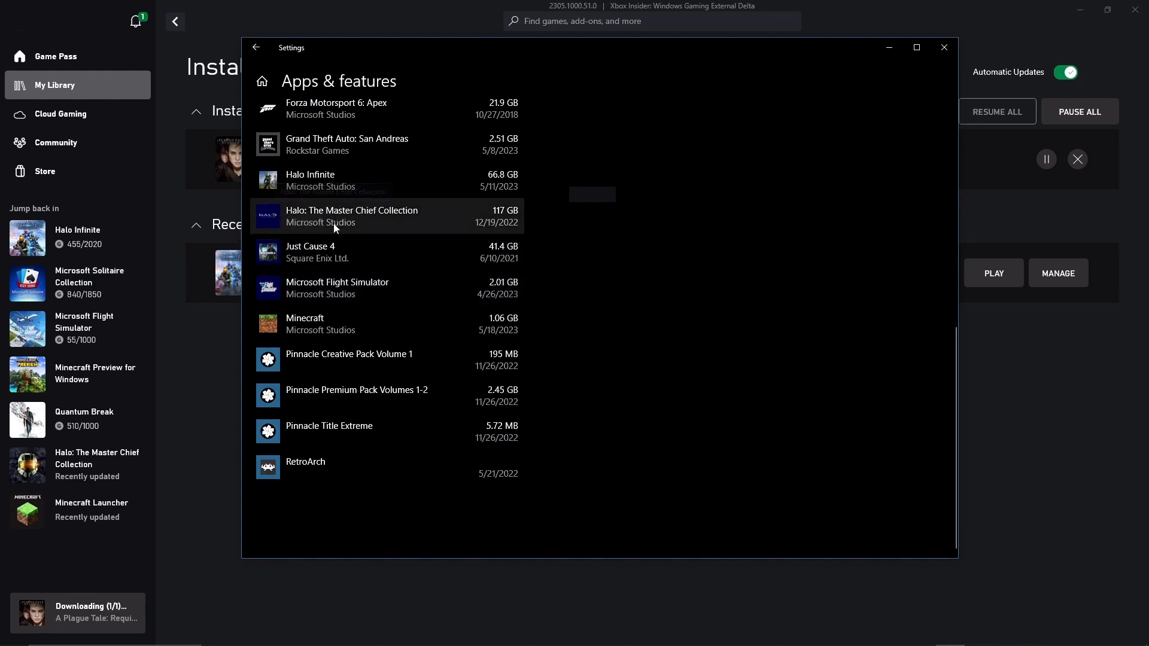
scroll(up, 3)
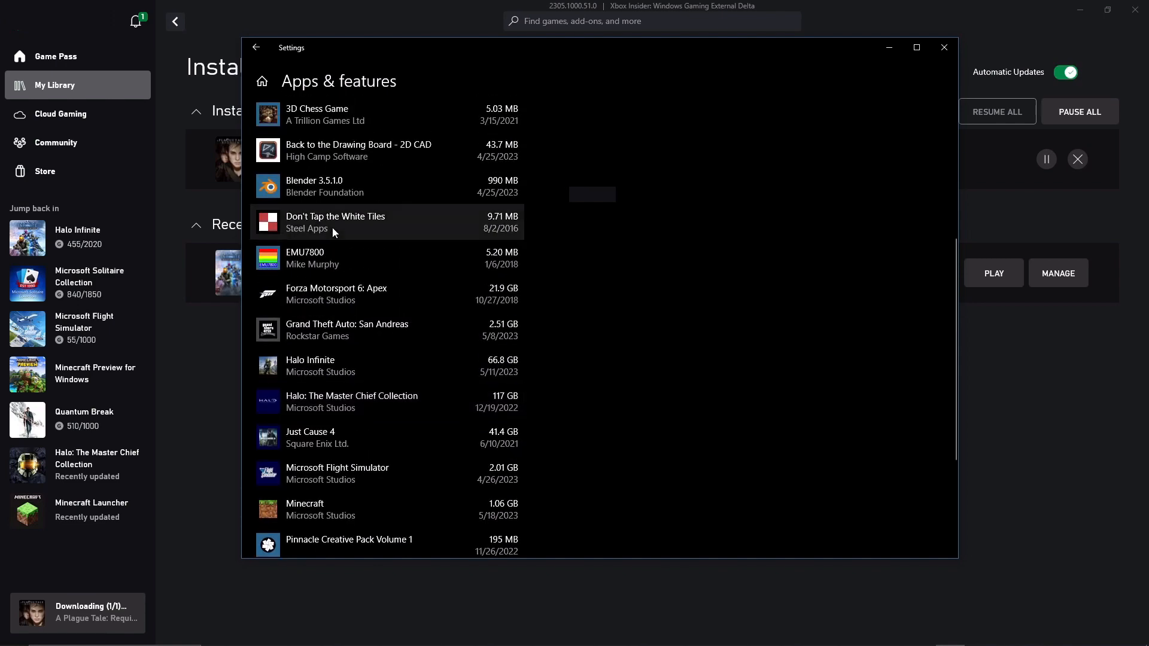
scroll(up, 3)
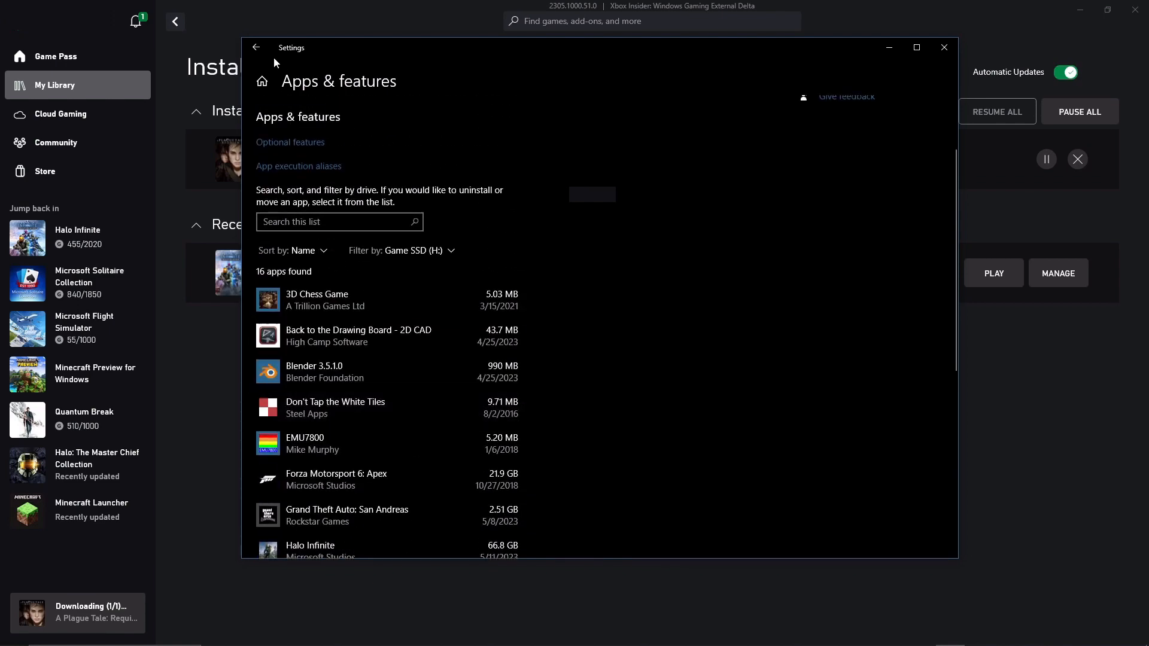
click(944, 47)
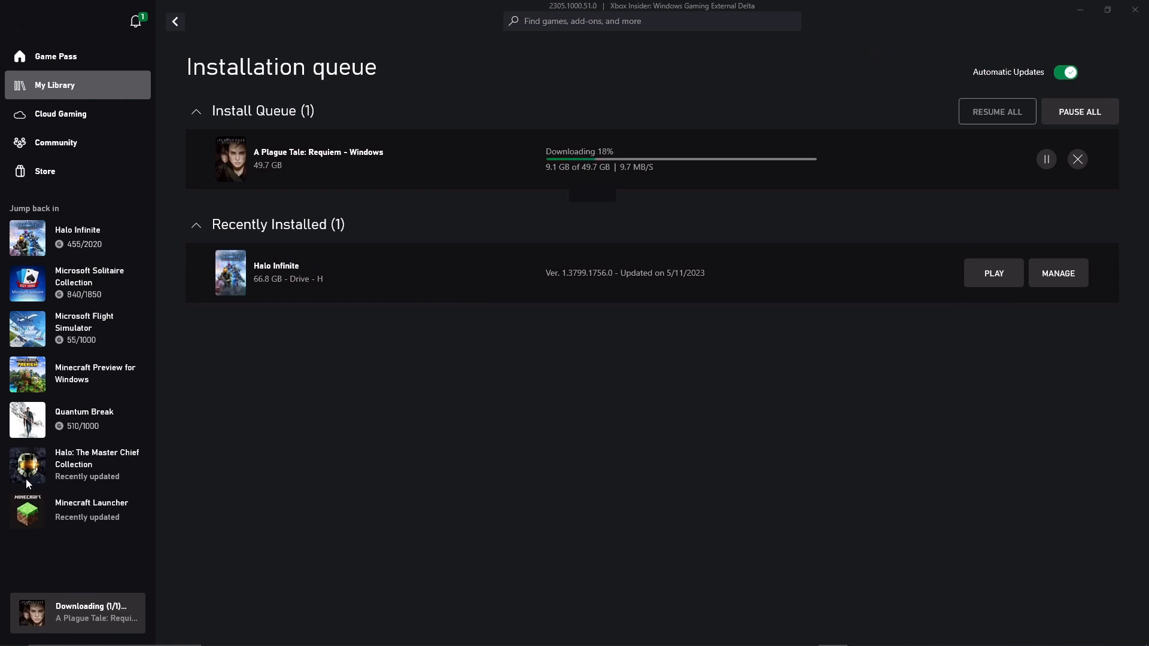
mouse_move(626, 188)
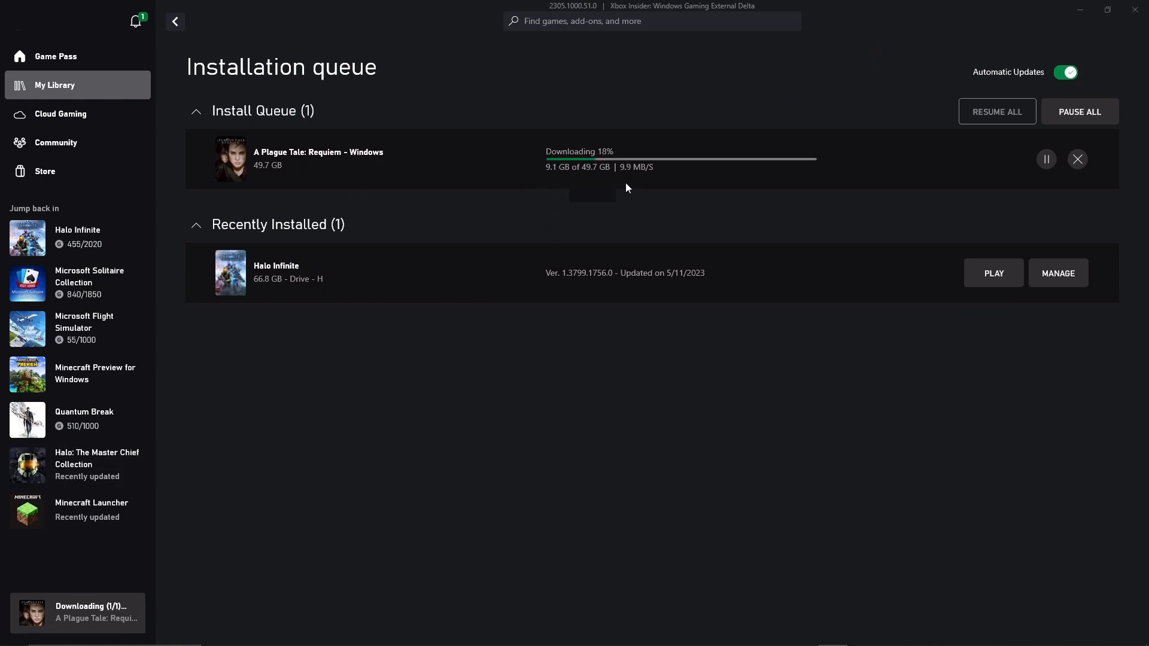
mouse_move(643, 178)
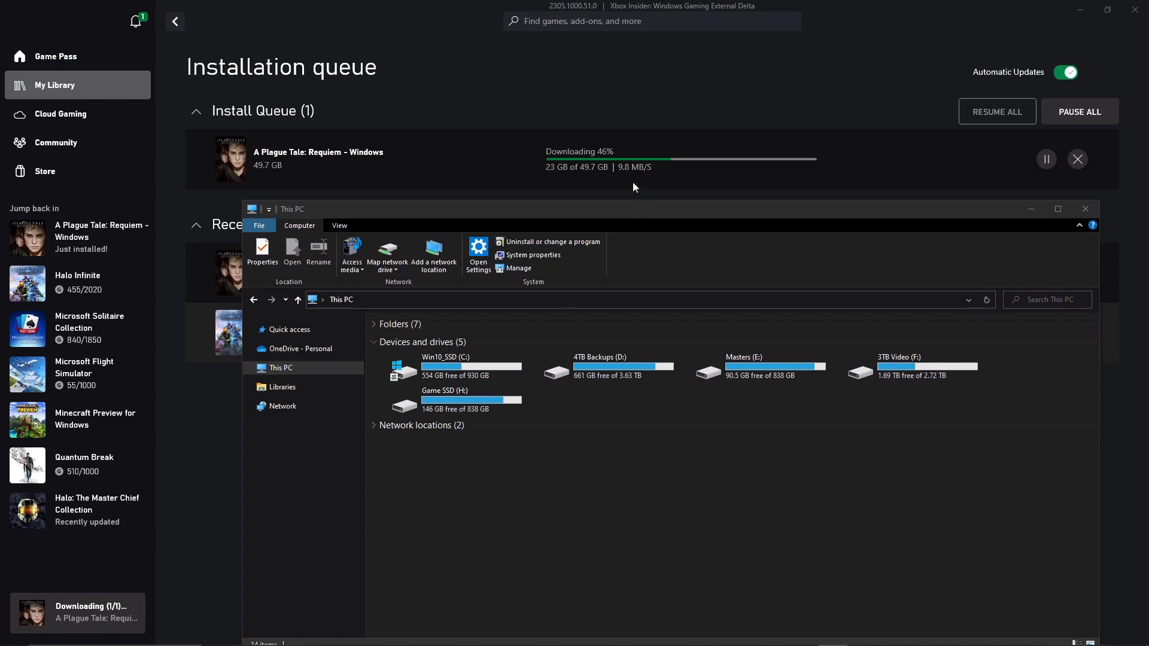
mouse_move(627, 179)
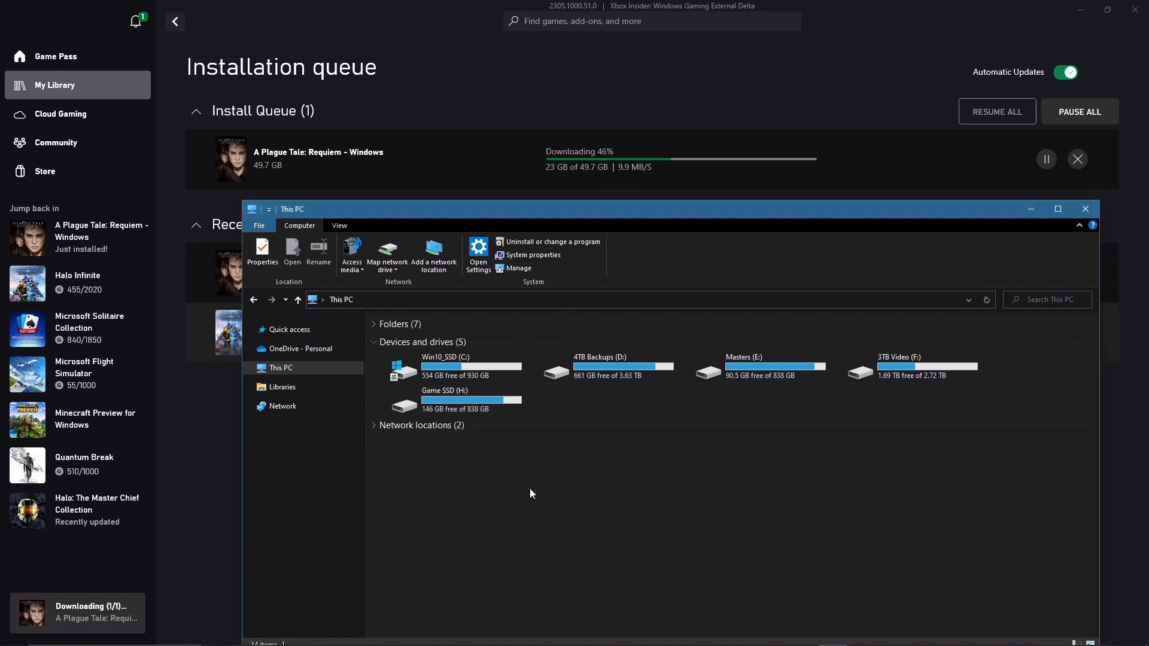
mouse_move(436, 543)
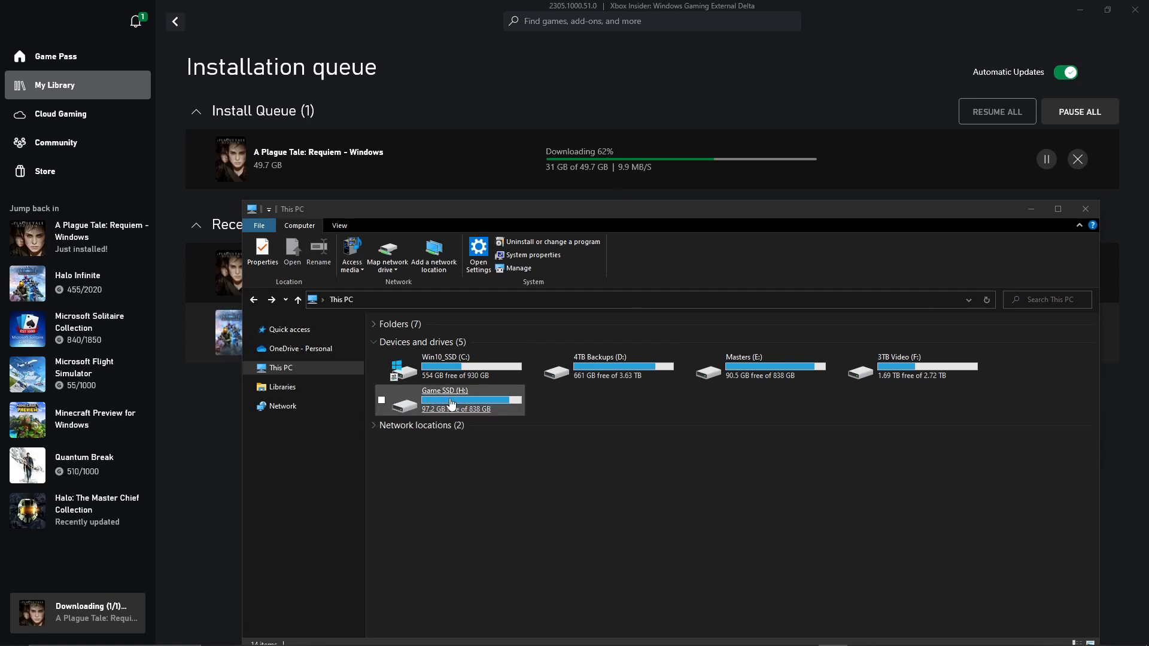
double_click(445, 399)
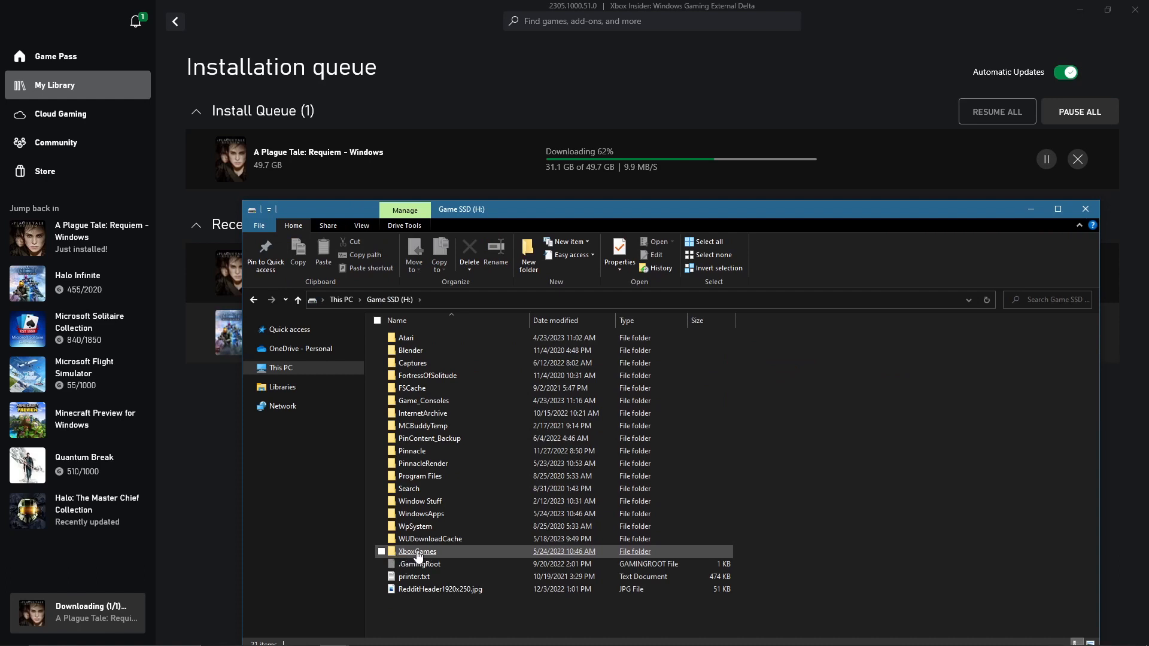
double_click(417, 551)
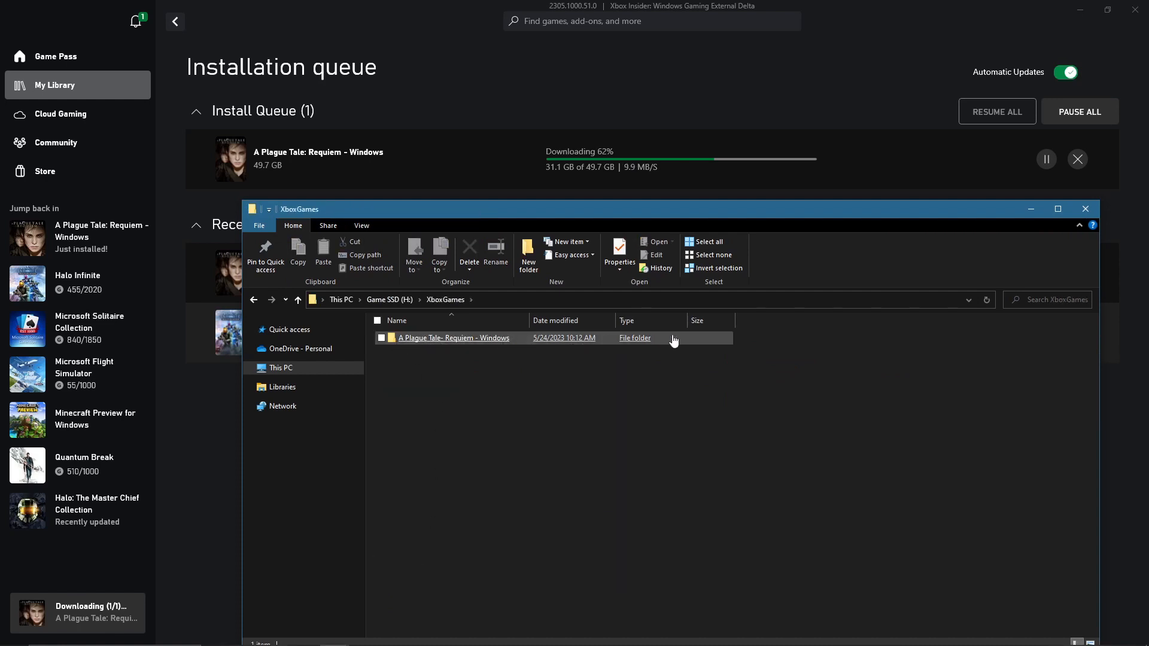
mouse_move(392, 340)
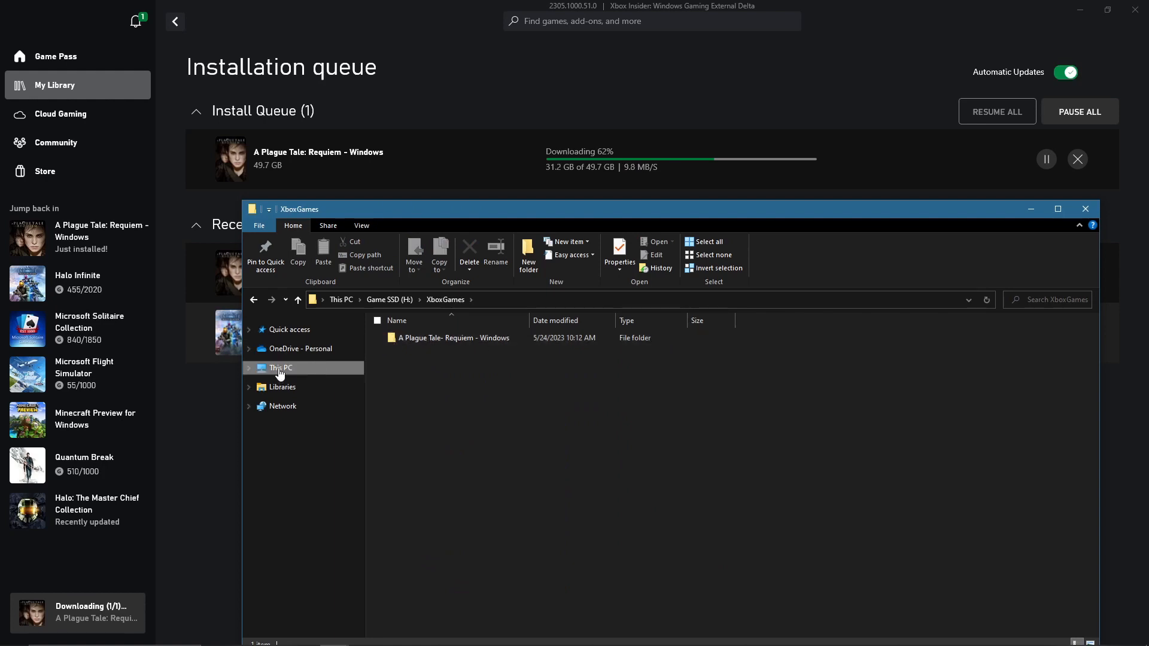
click(280, 366)
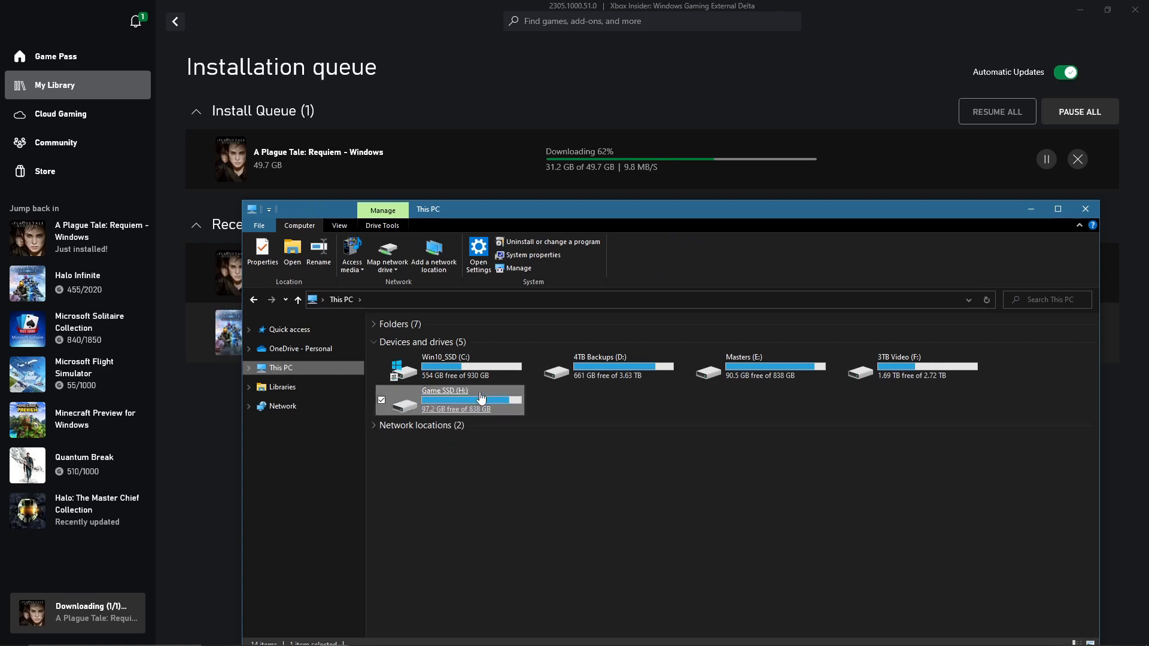
double_click(444, 357)
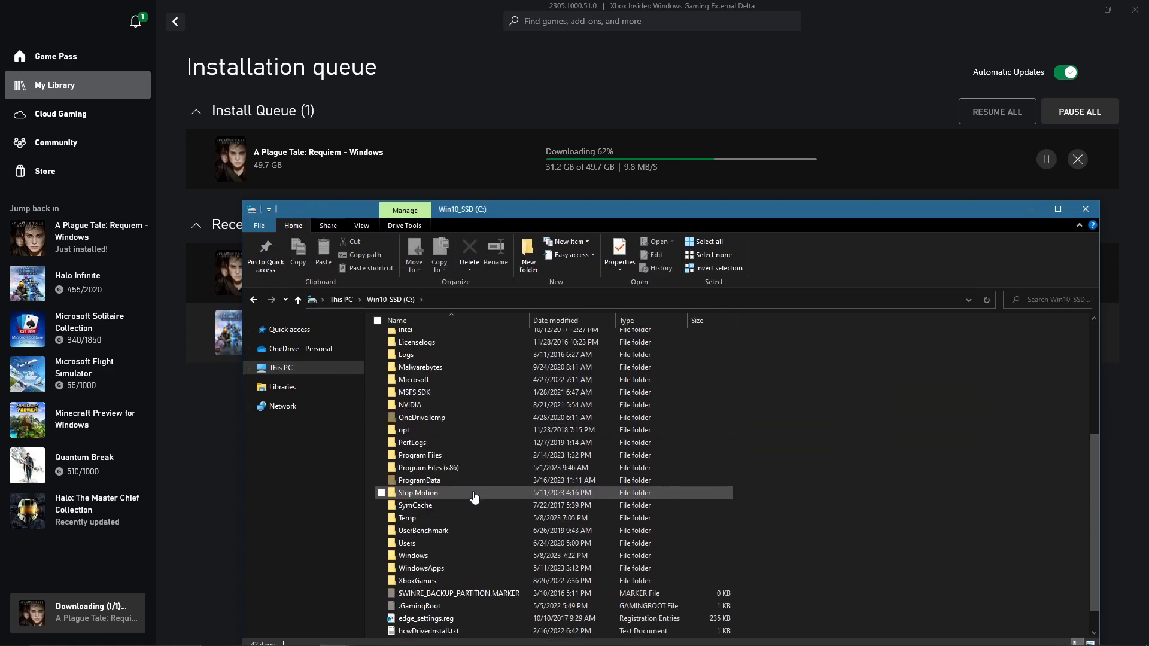
click(417, 555)
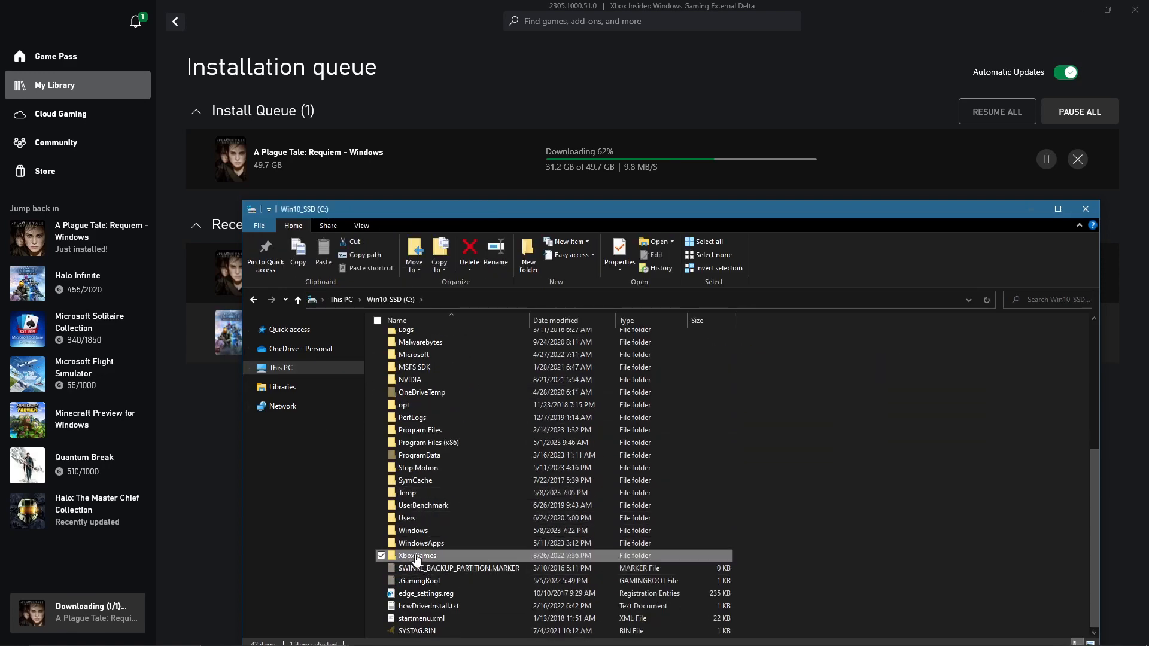
double_click(417, 556)
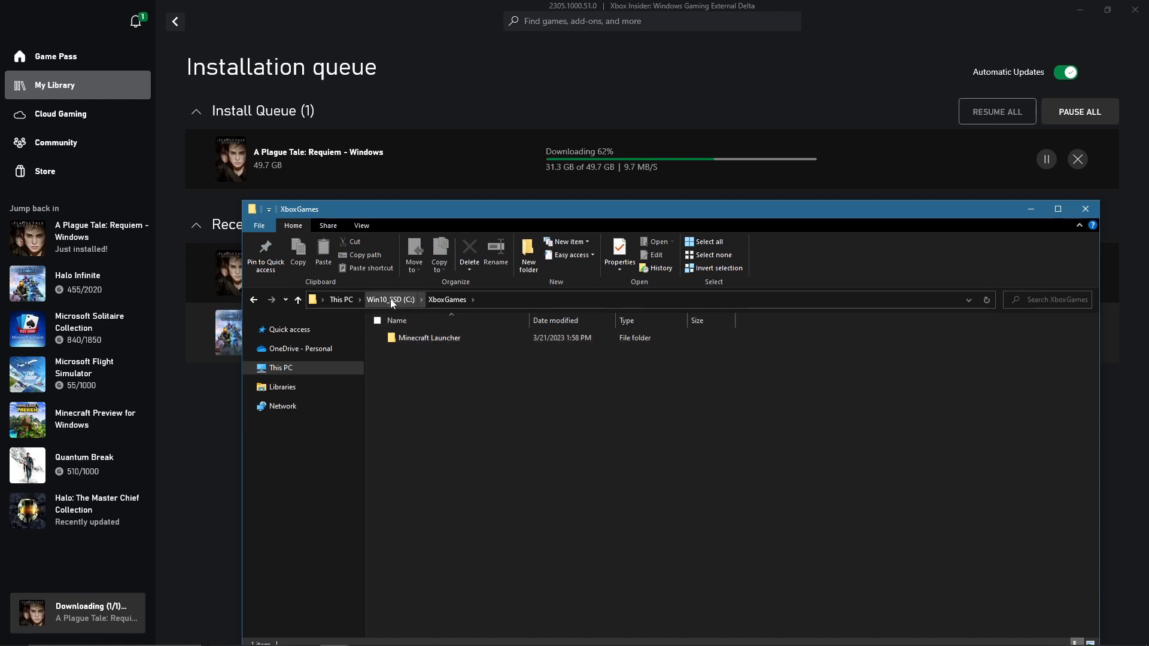
click(389, 300)
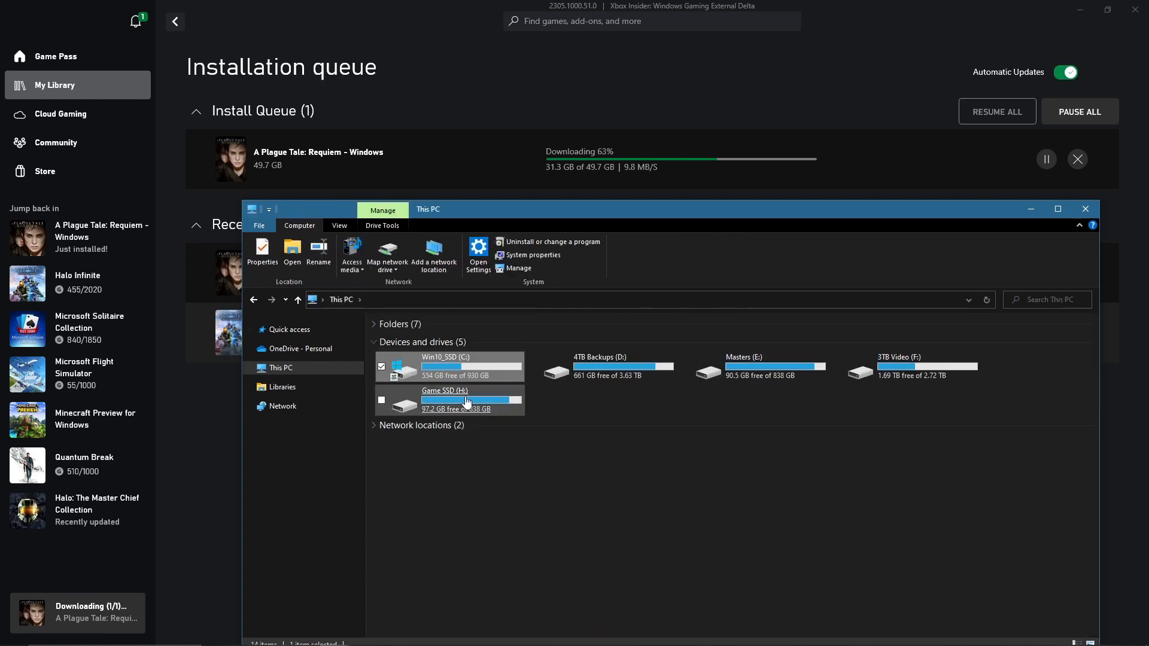
Open Game SSD (H:) and attempt the WindowsApps folder, triggering the permission warning.
double_click(445, 399)
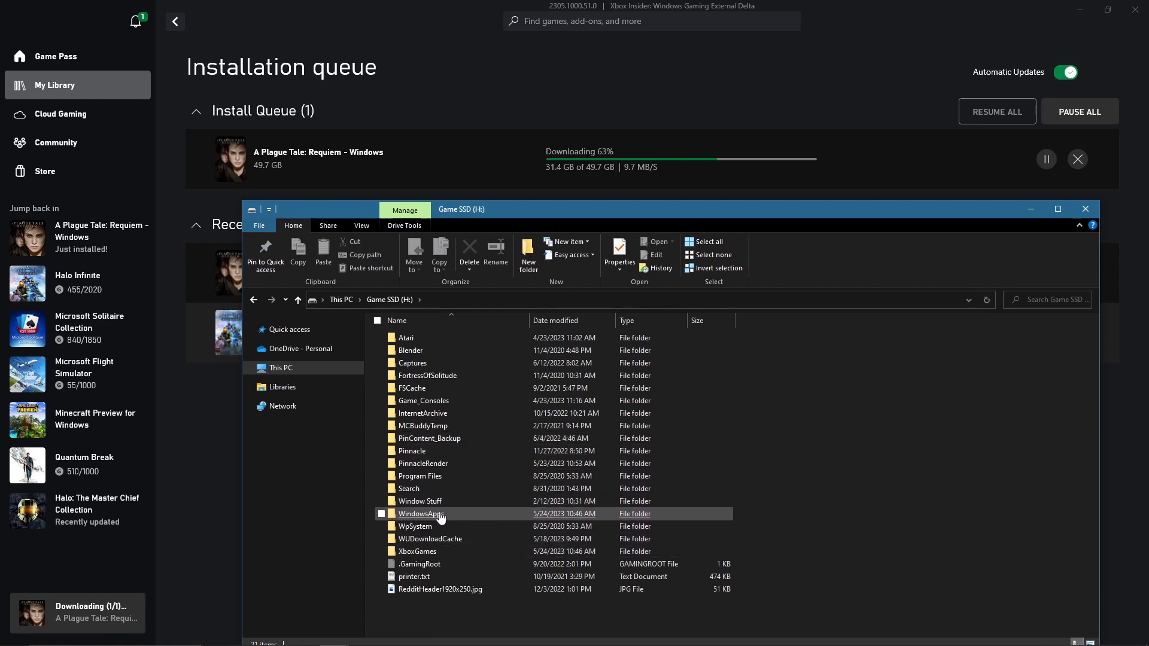
double_click(421, 513)
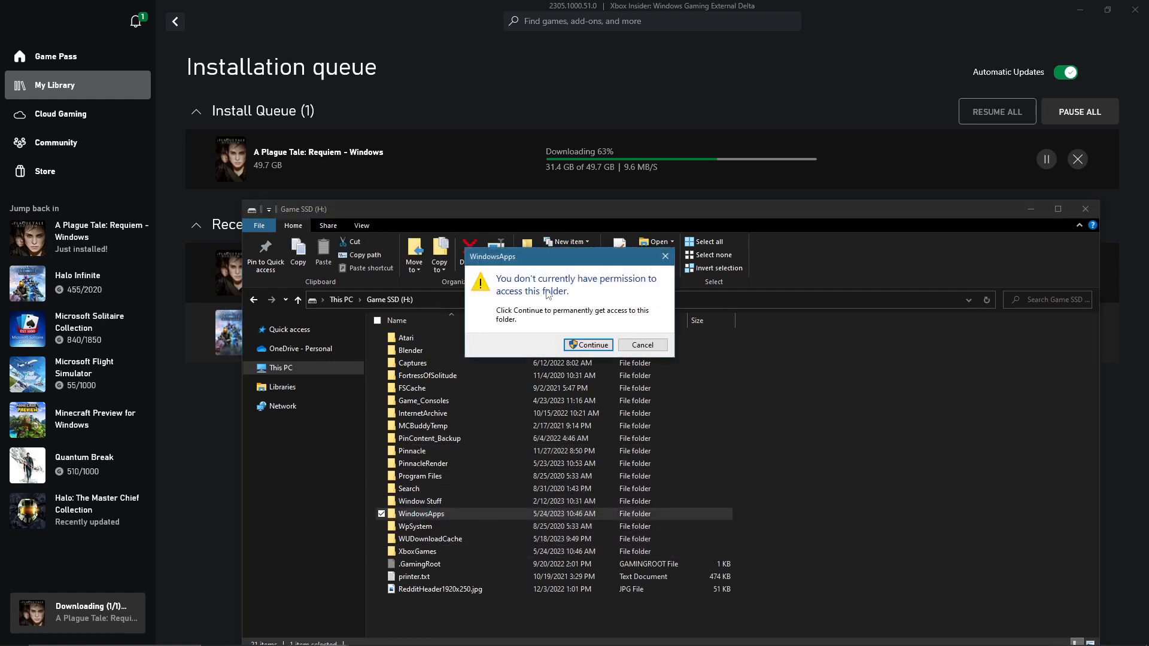
mouse_move(642, 345)
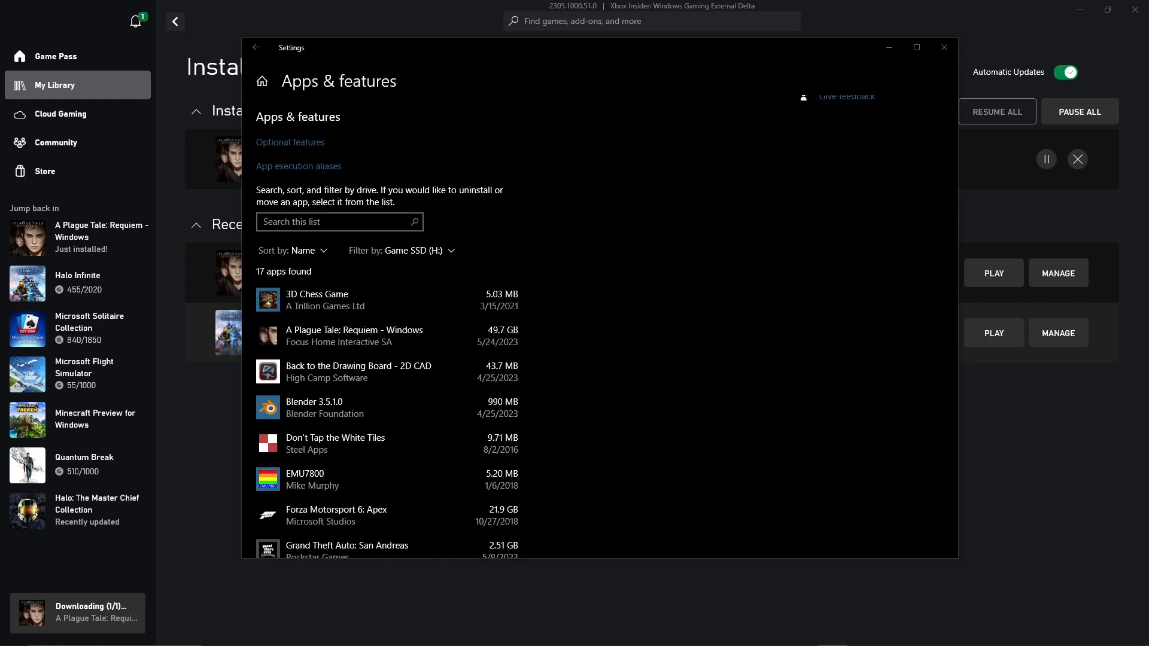
mouse_move(481, 350)
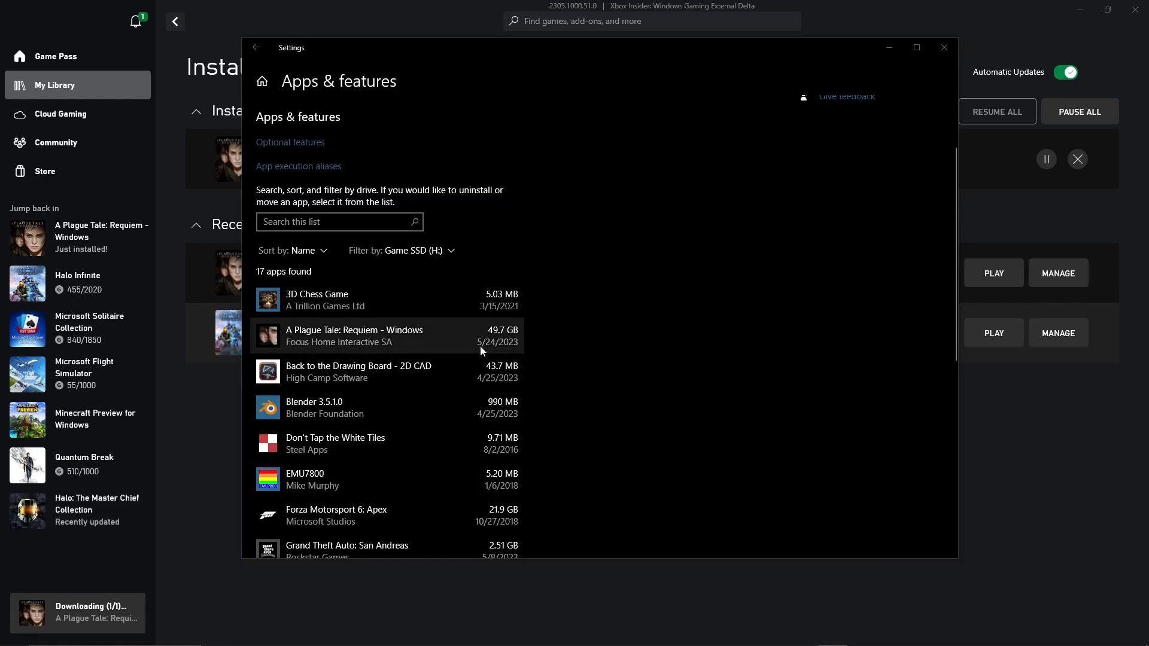
mouse_move(382, 349)
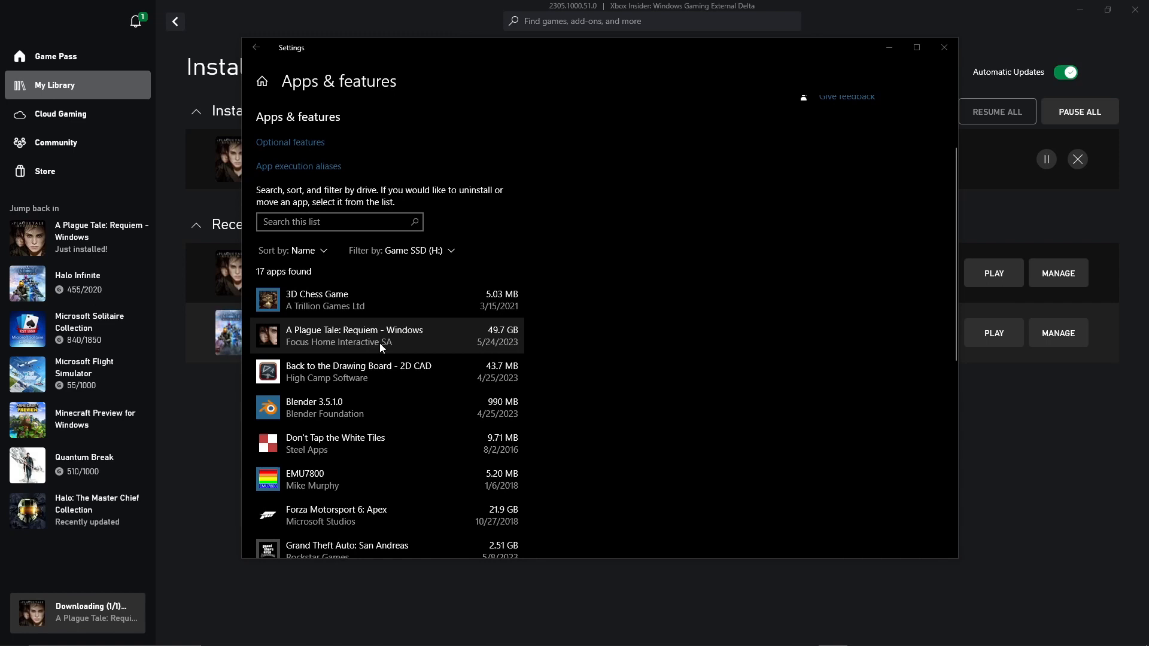
click(354, 336)
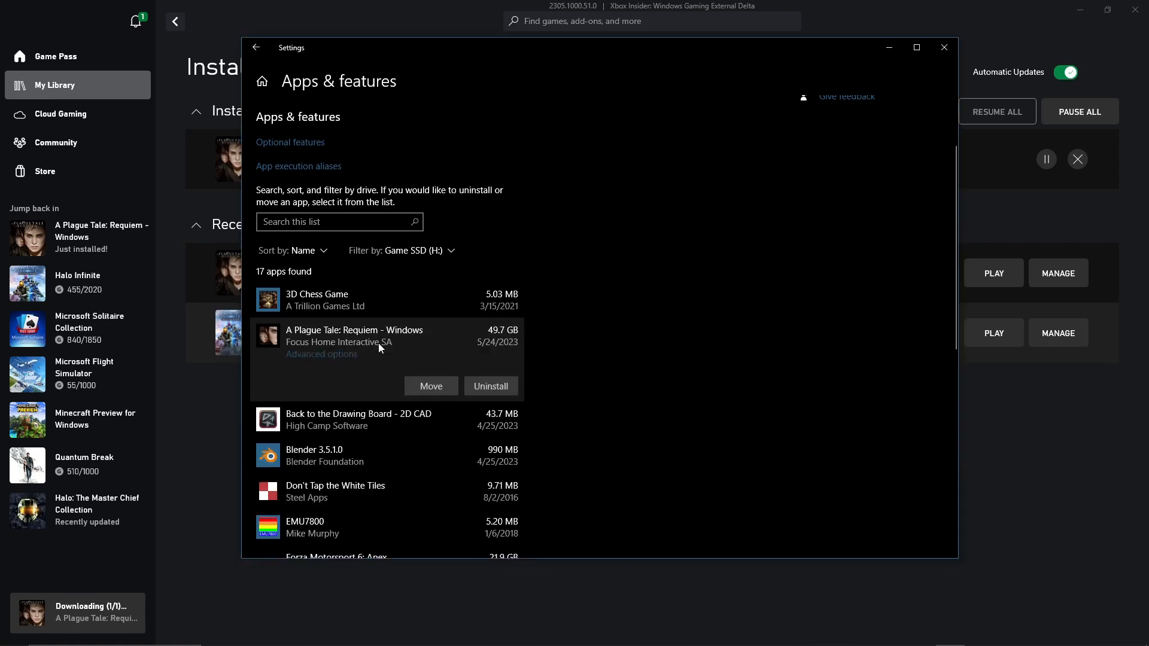
mouse_move(344, 368)
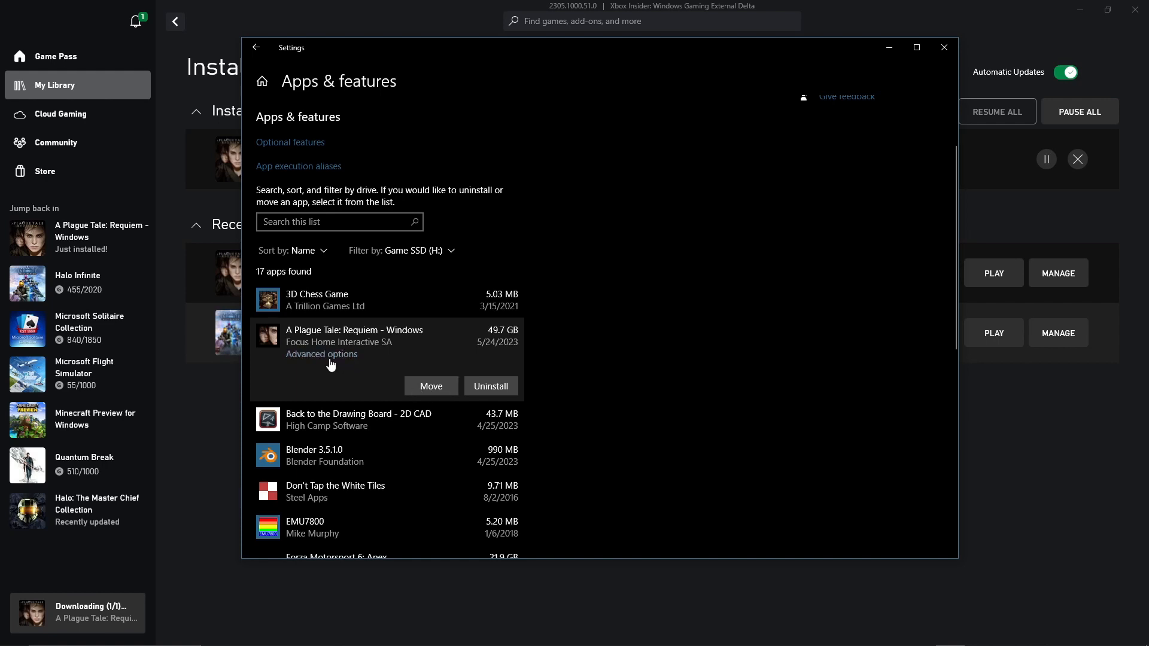
click(321, 354)
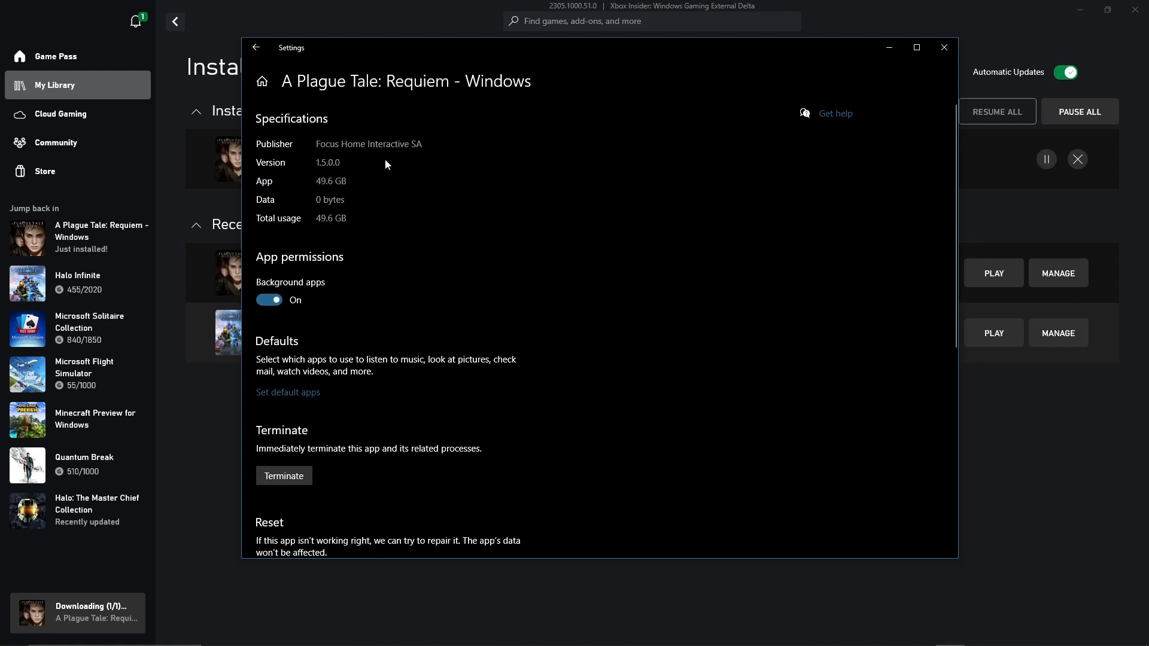
mouse_move(342, 473)
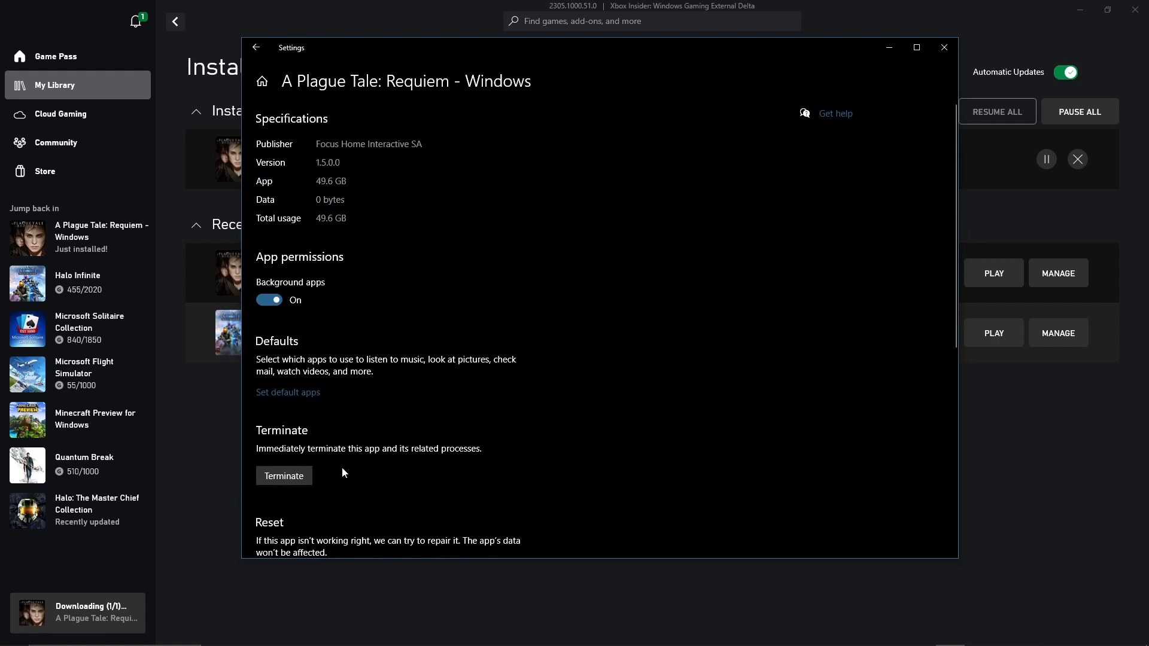
click(256, 46)
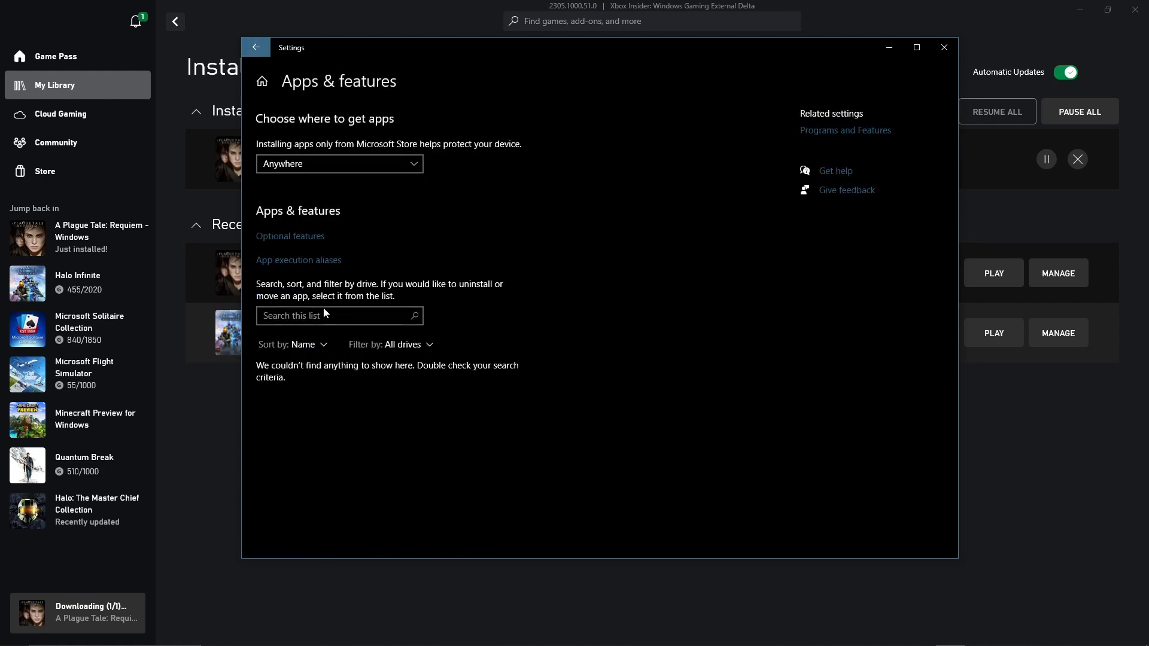
mouse_move(350, 409)
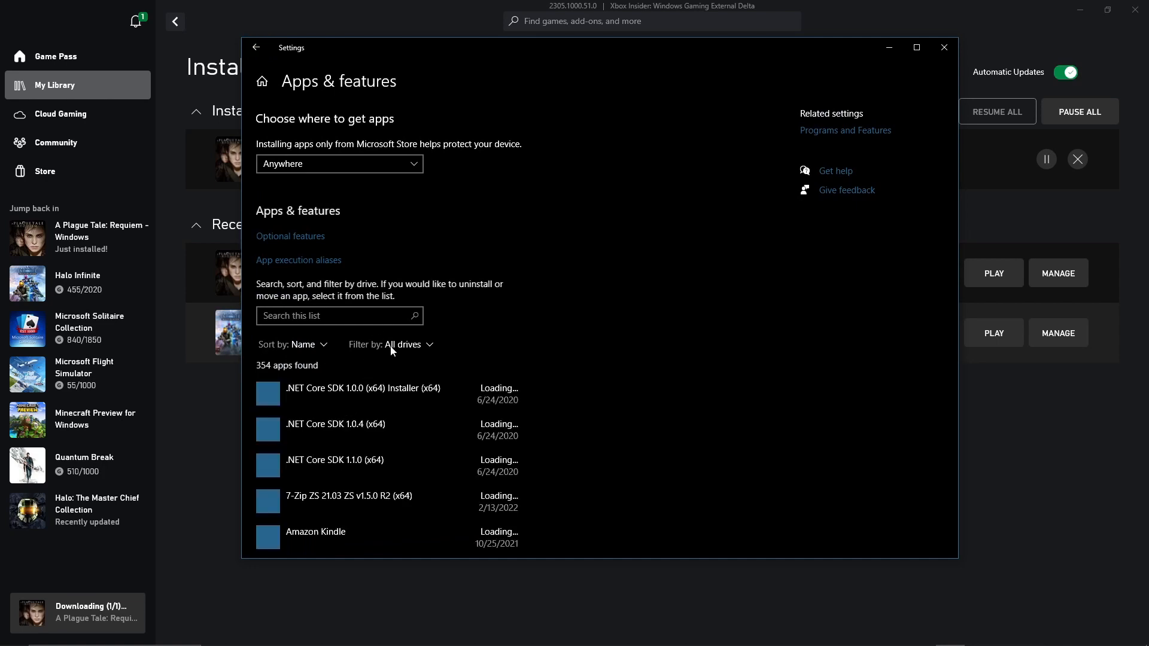
click(393, 345)
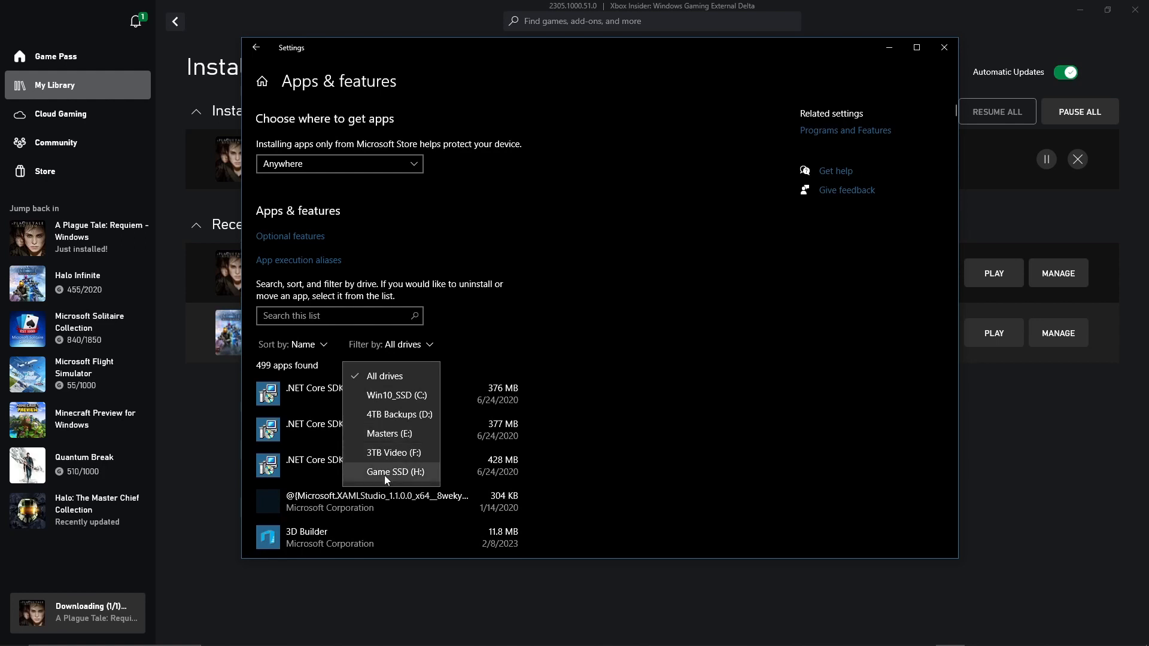
click(395, 473)
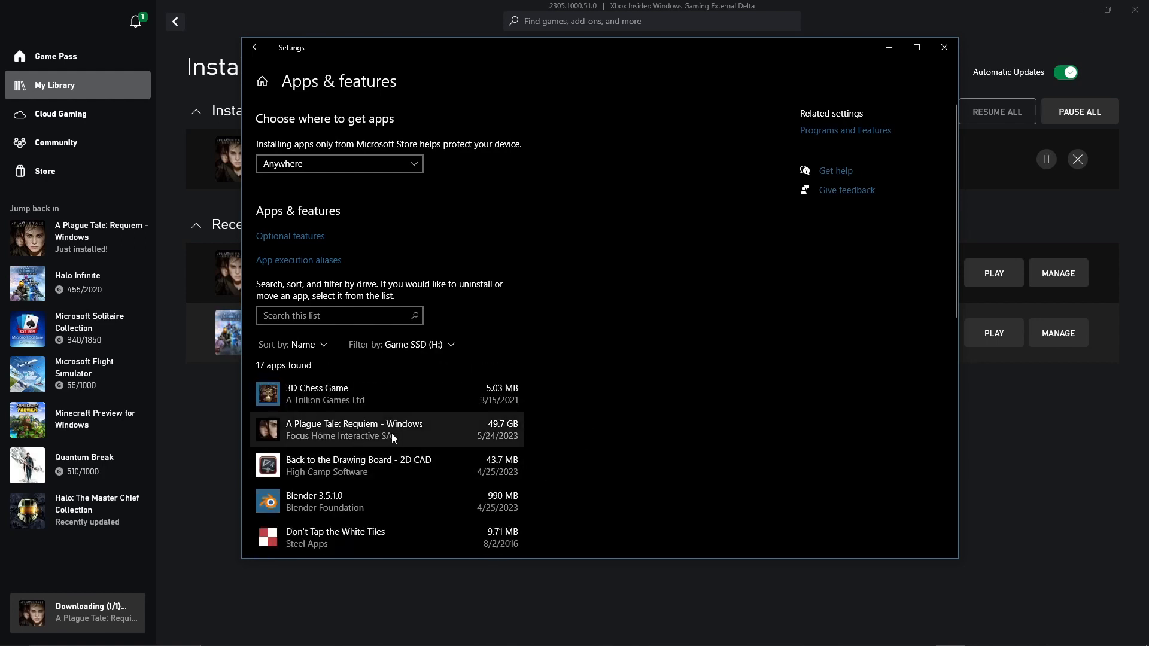
click(943, 47)
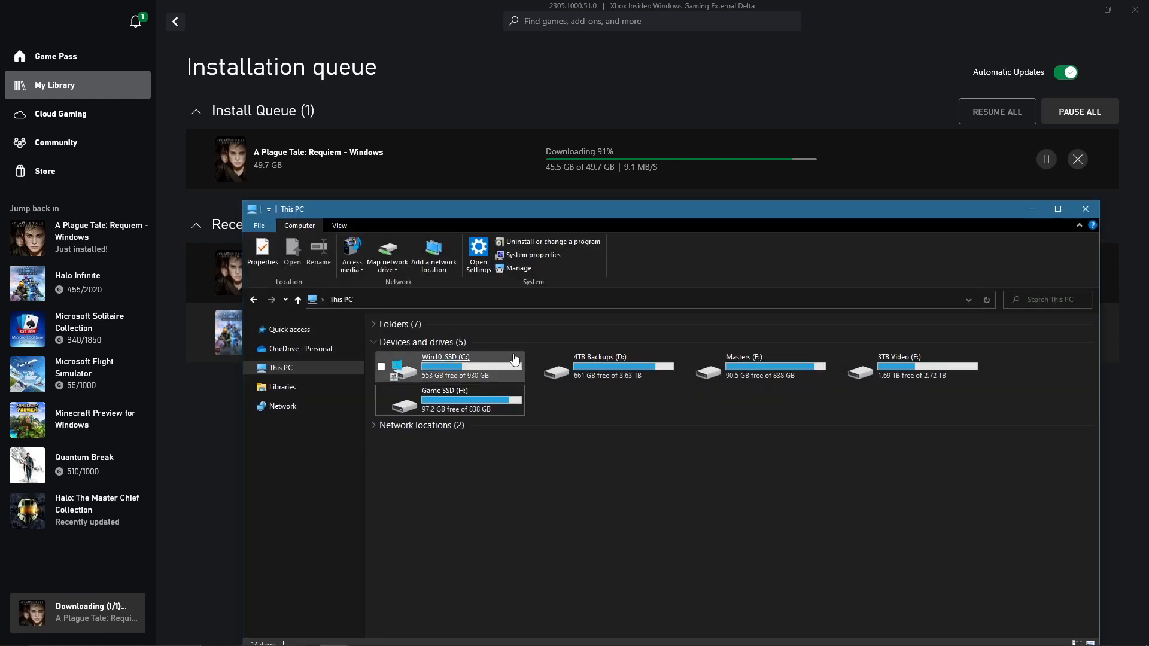
mouse_move(535, 457)
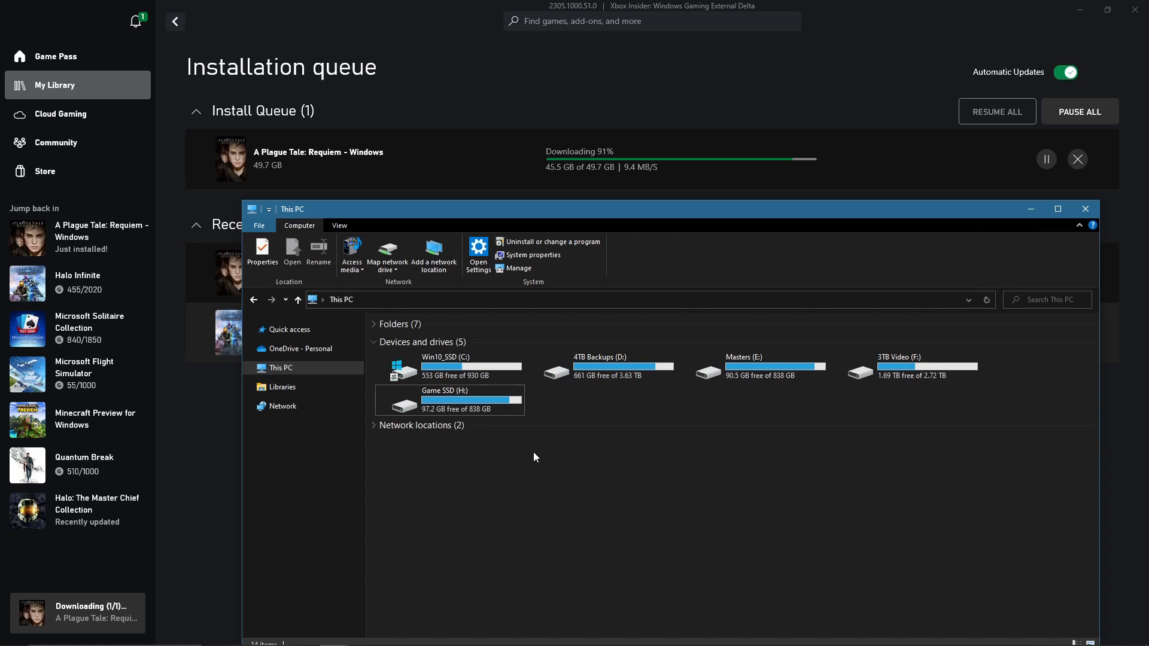
Right-click in File Explorer's This PC view showing Game SSD (H:) at 97.2 GB free.
right_click(535, 456)
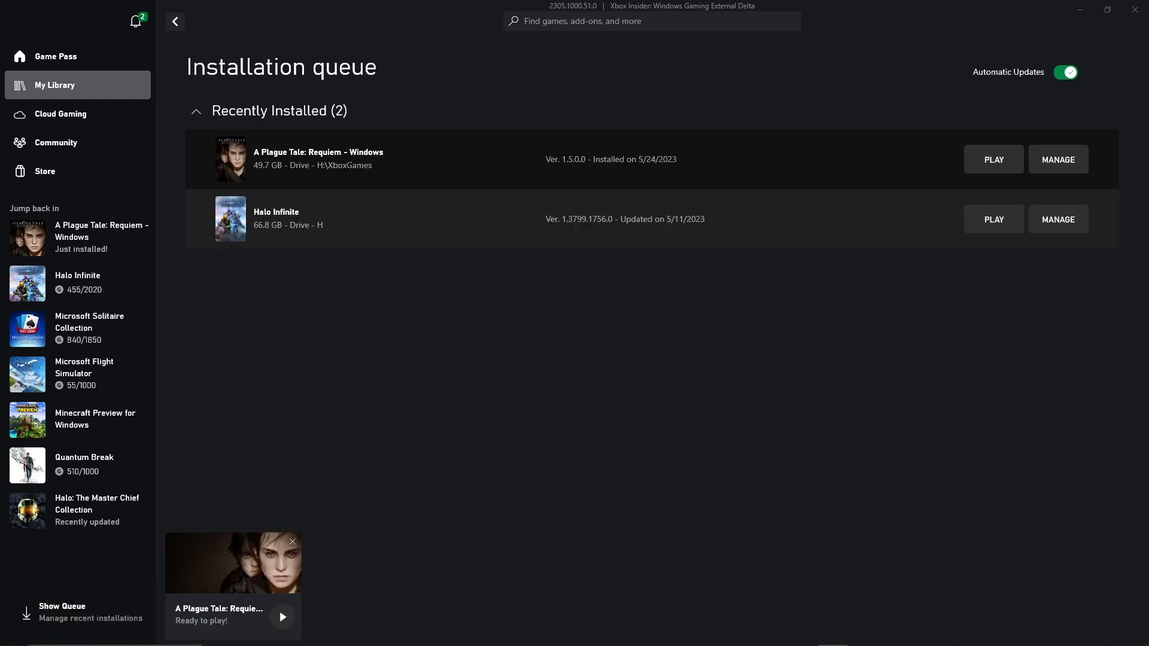
Bring File Explorer back to the front after checking Recently Installed.
click(292, 541)
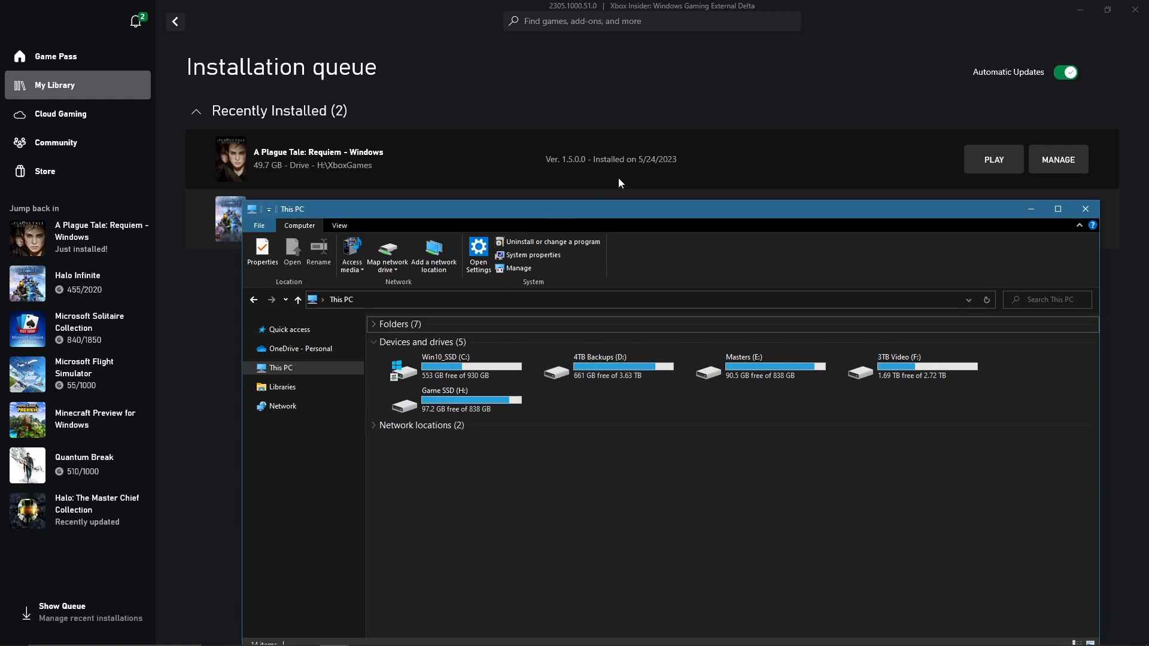
mouse_move(571, 404)
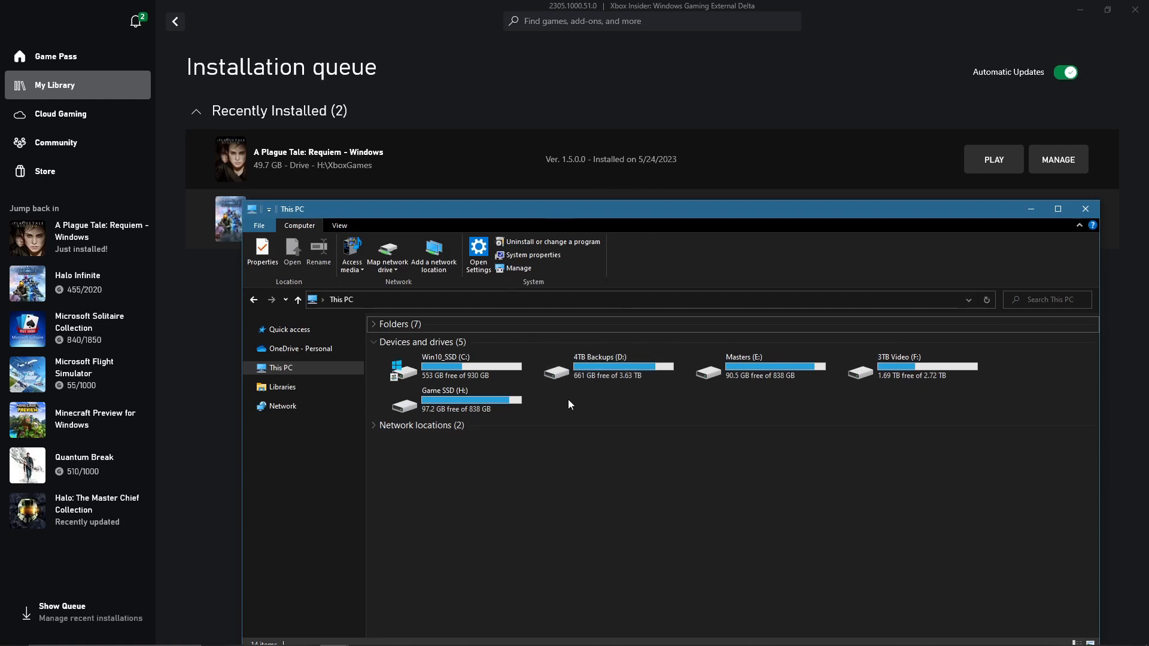
mouse_move(467, 451)
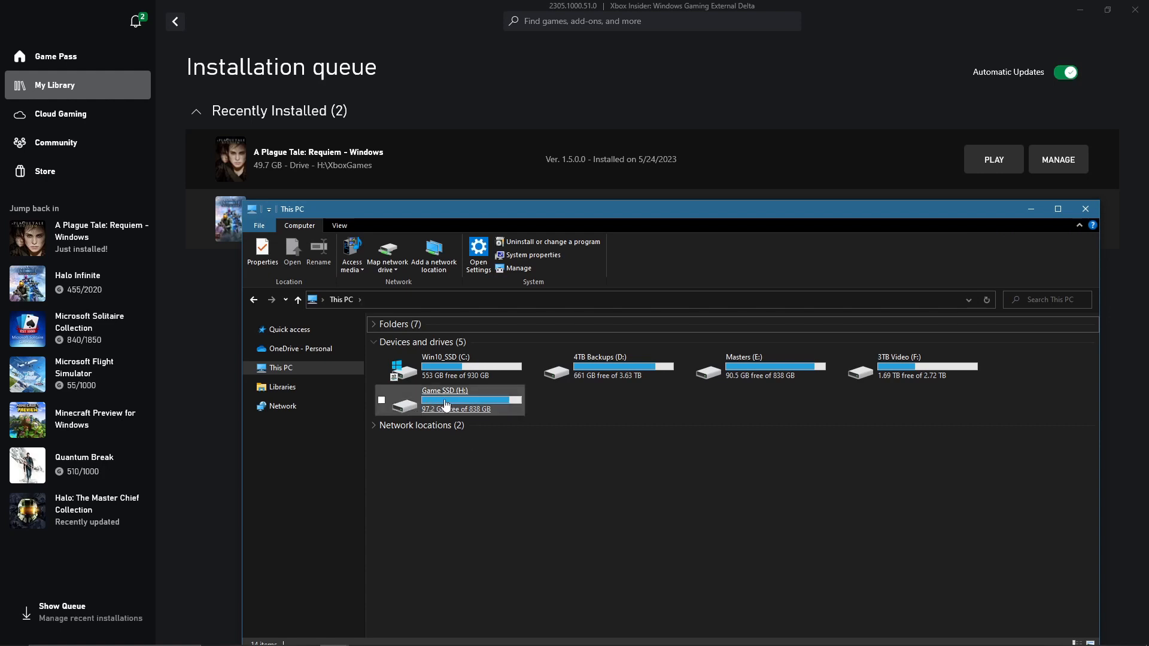
double_click(445, 399)
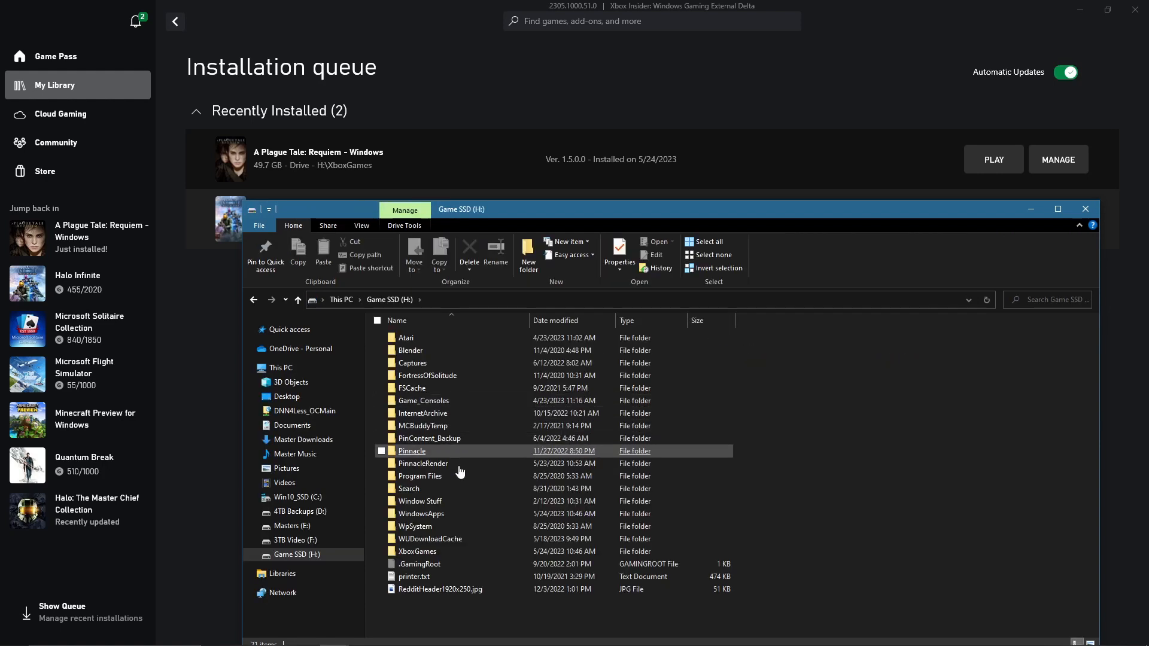
double_click(417, 551)
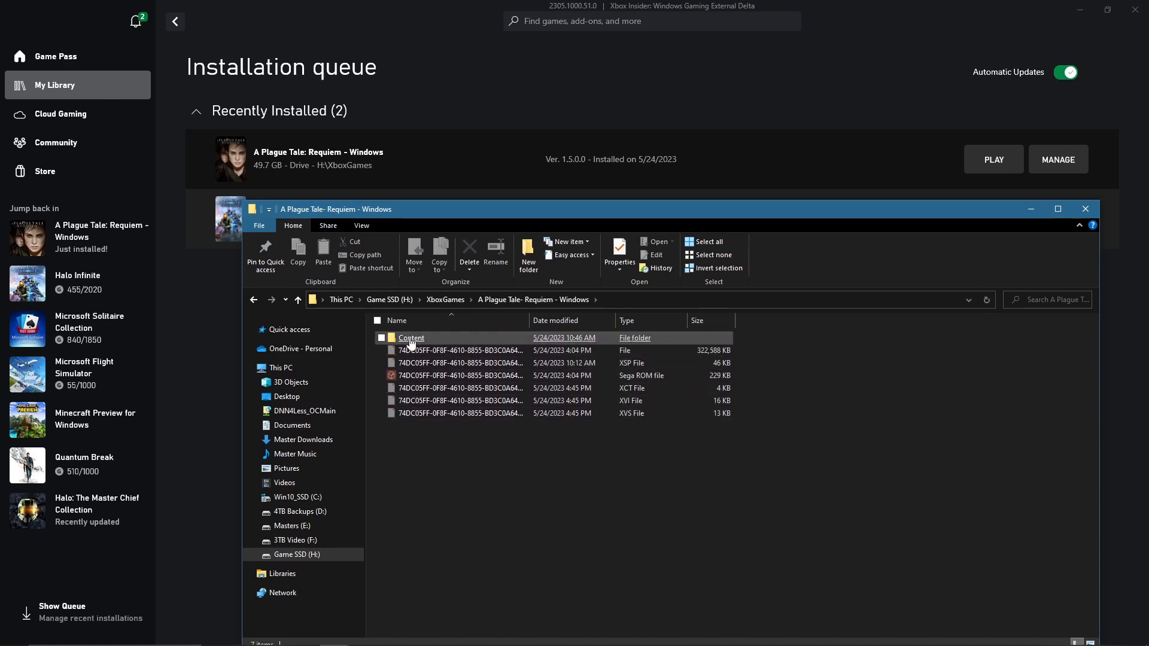
double_click(411, 337)
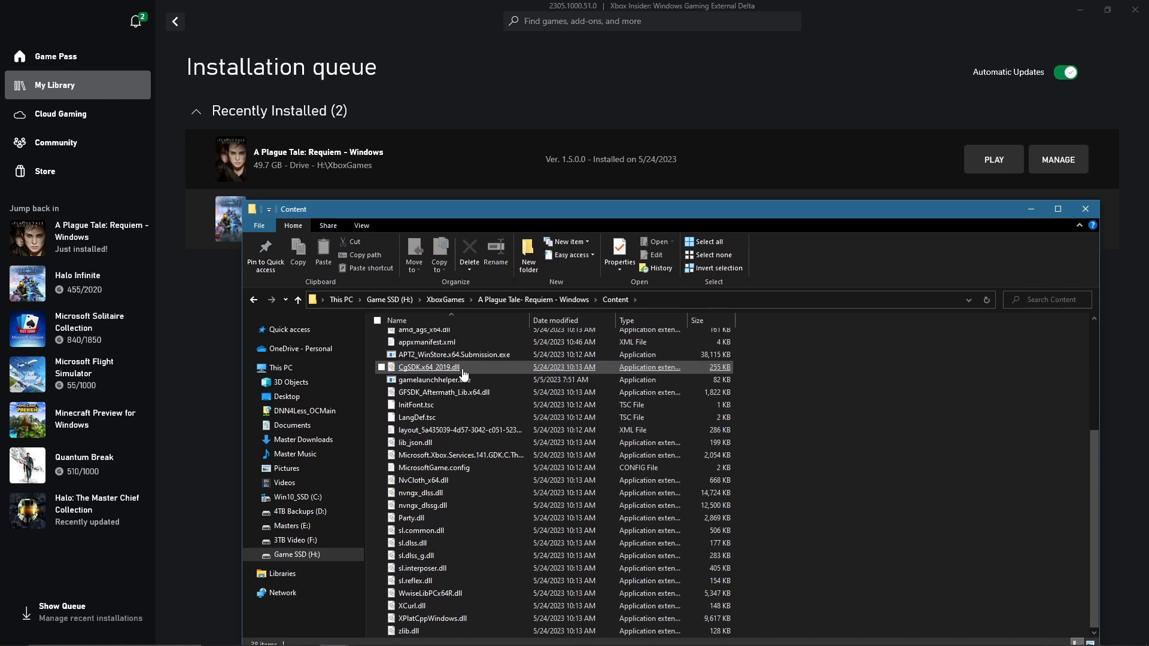
click(280, 367)
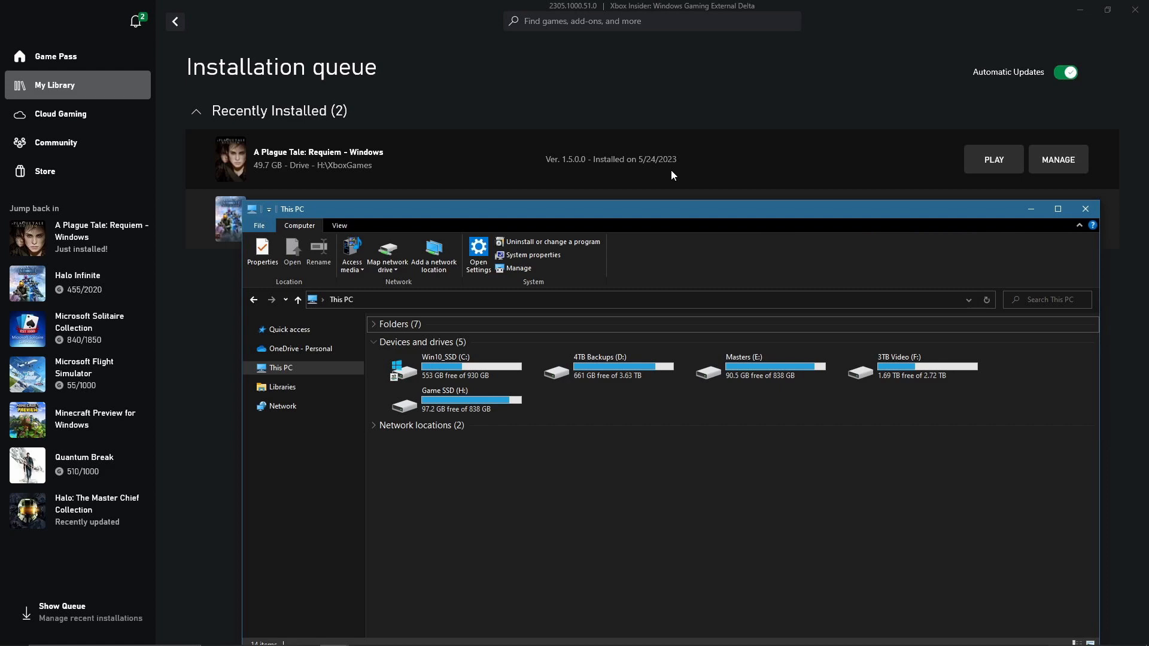